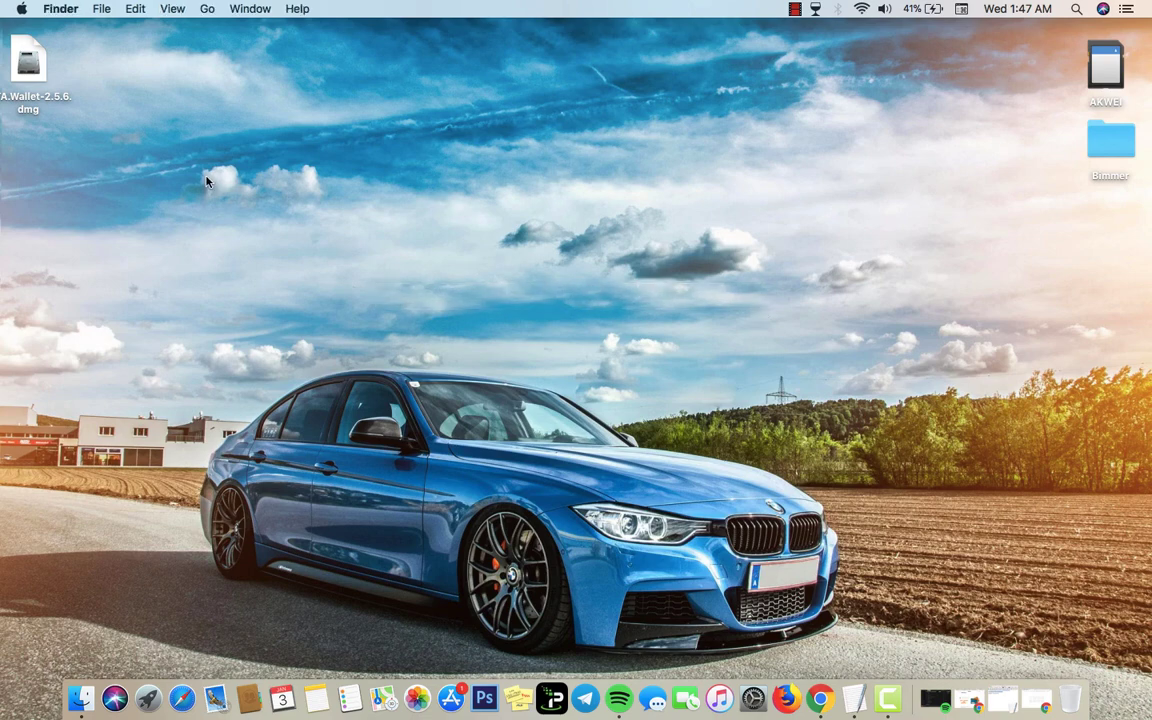
drag(208, 180, 800, 332)
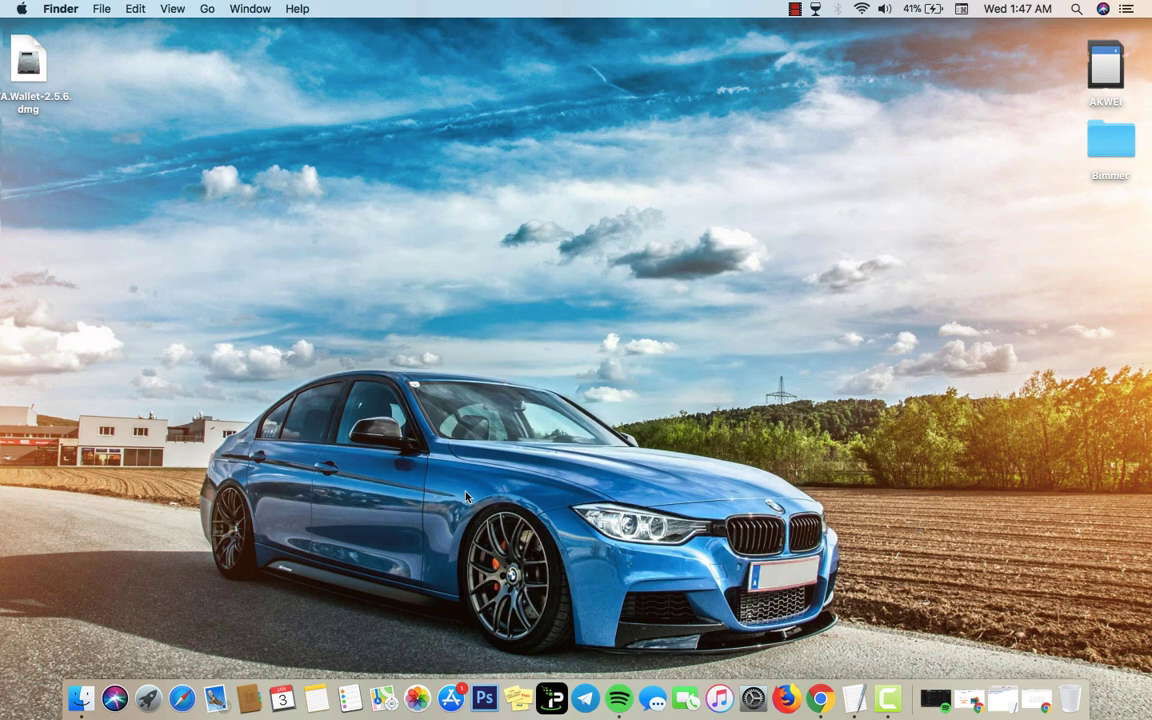
mouse_move(730, 498)
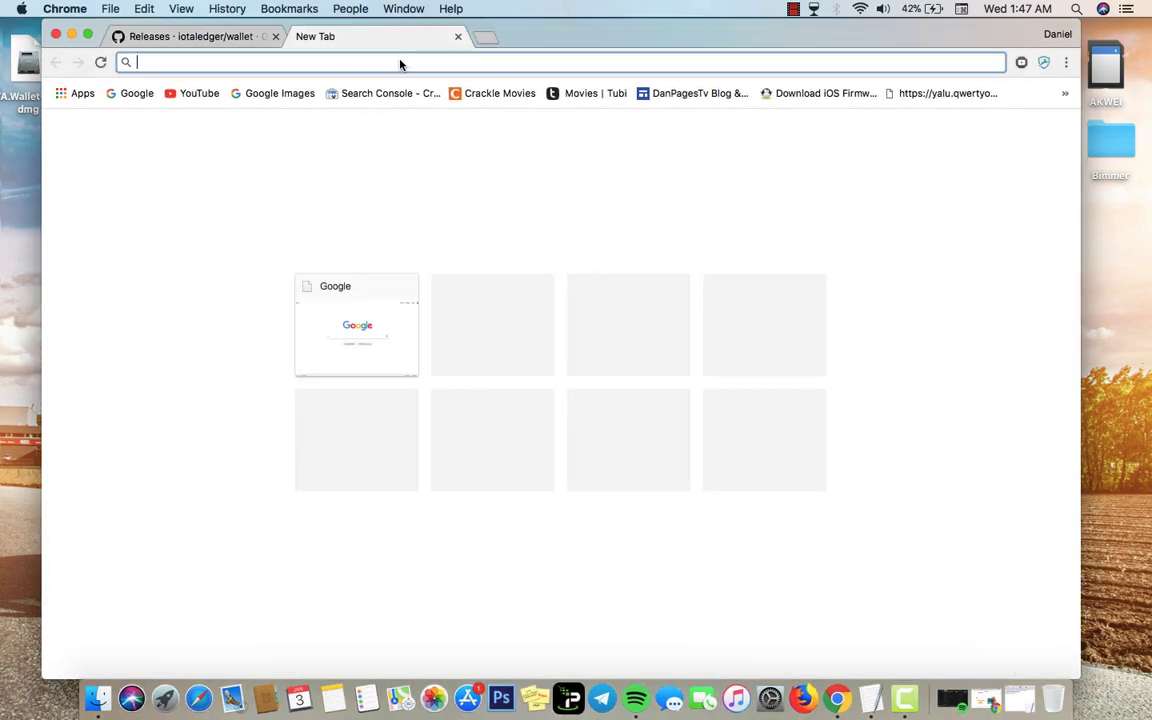
text(http://brisktopia.com/11303571/iotawalletdownload)
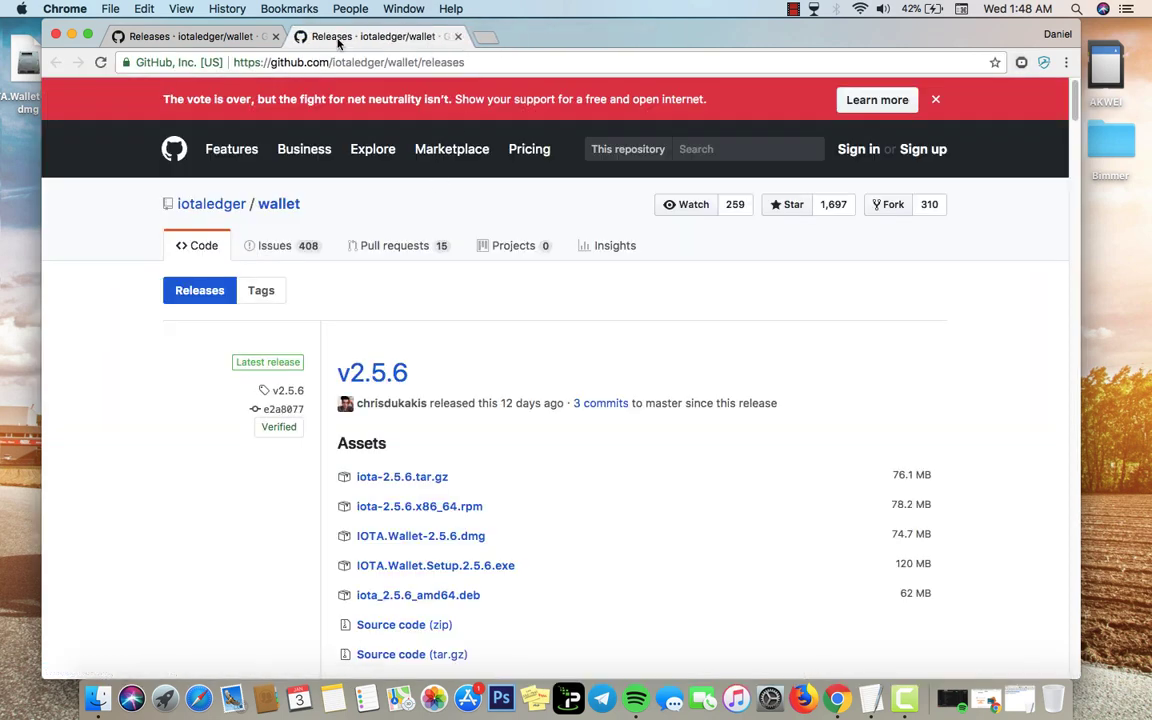
Close the duplicate tab and scroll the v2.5.6 release down to its Assets list
click(458, 36)
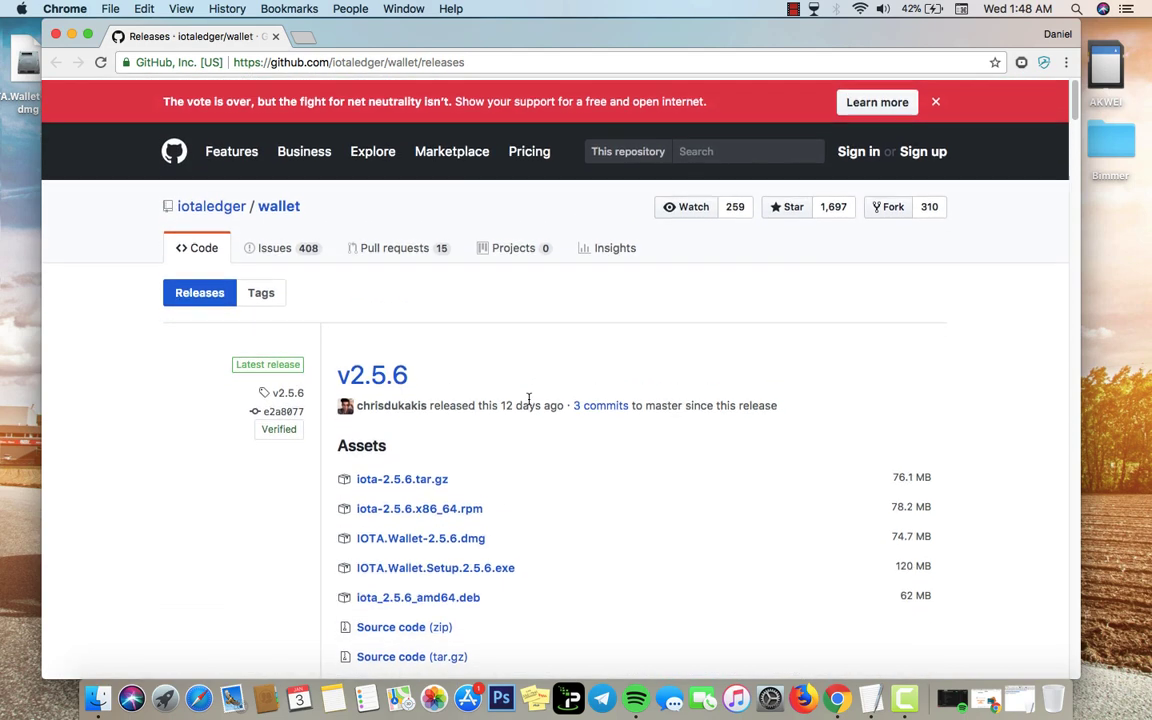
scroll(down, 3)
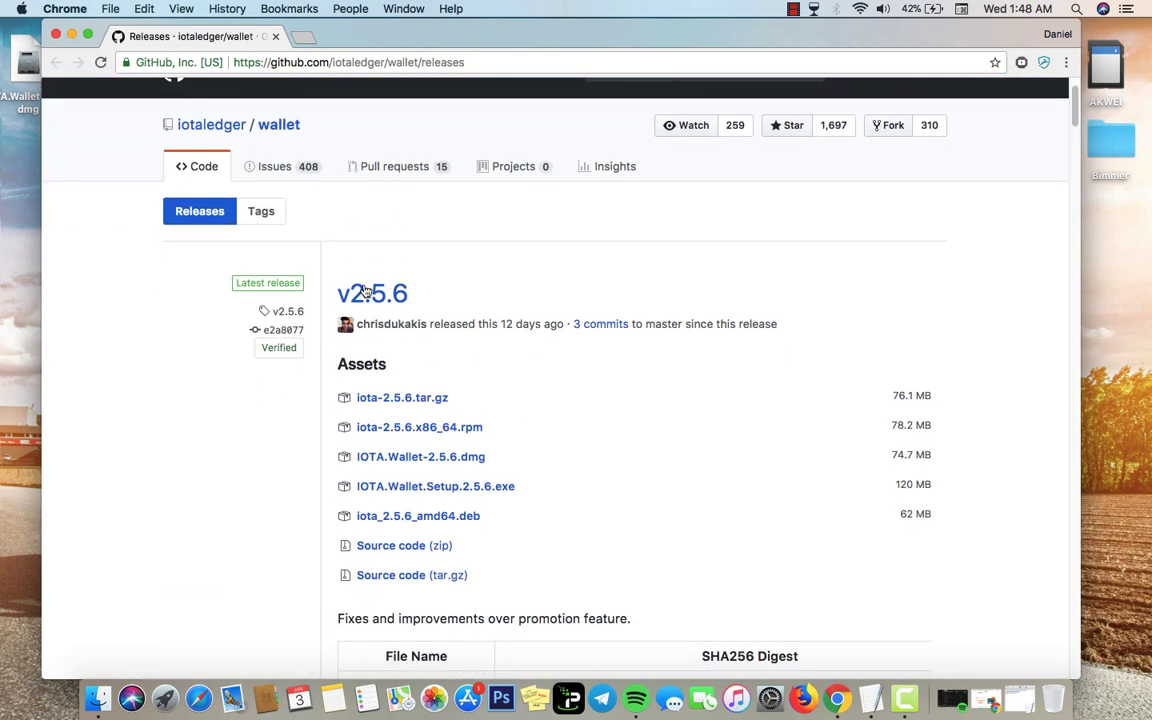
scroll(down, 3)
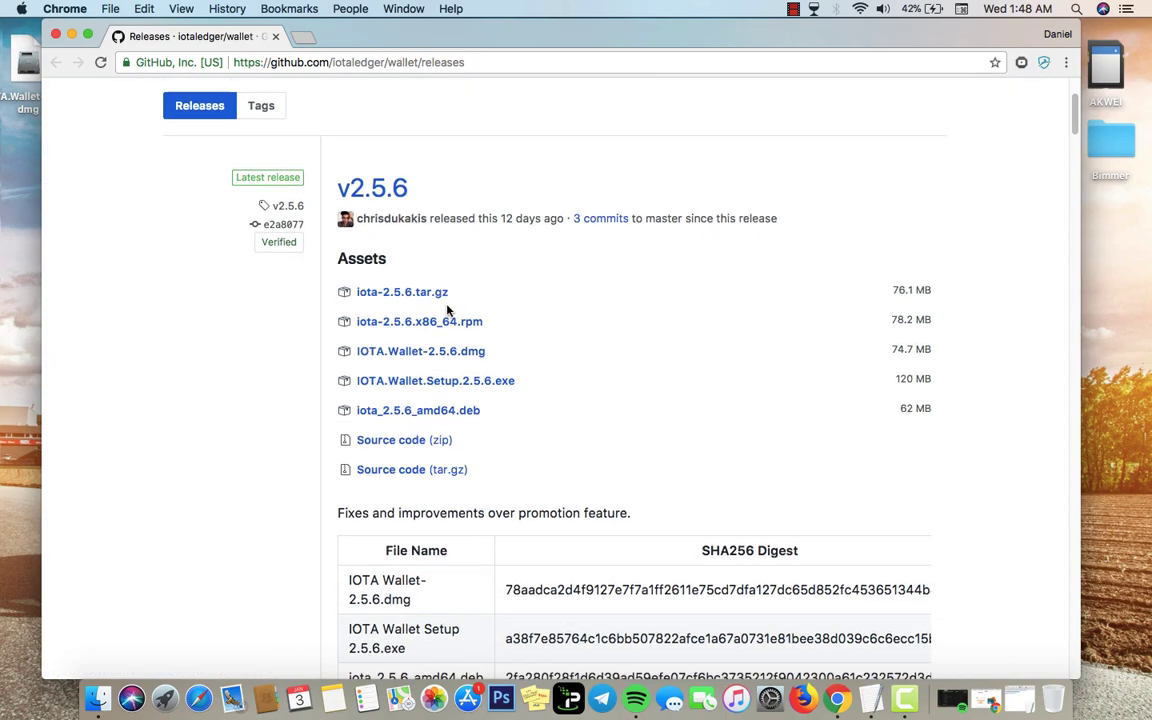
scroll(down, 3)
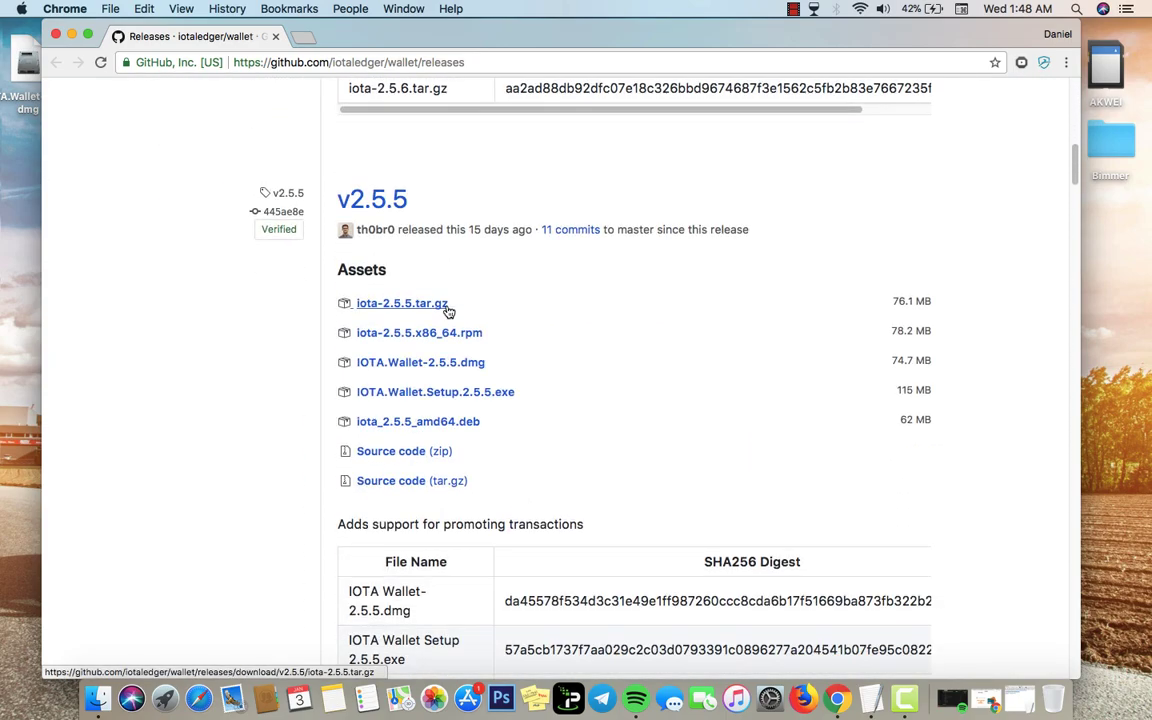
scroll(up, 3)
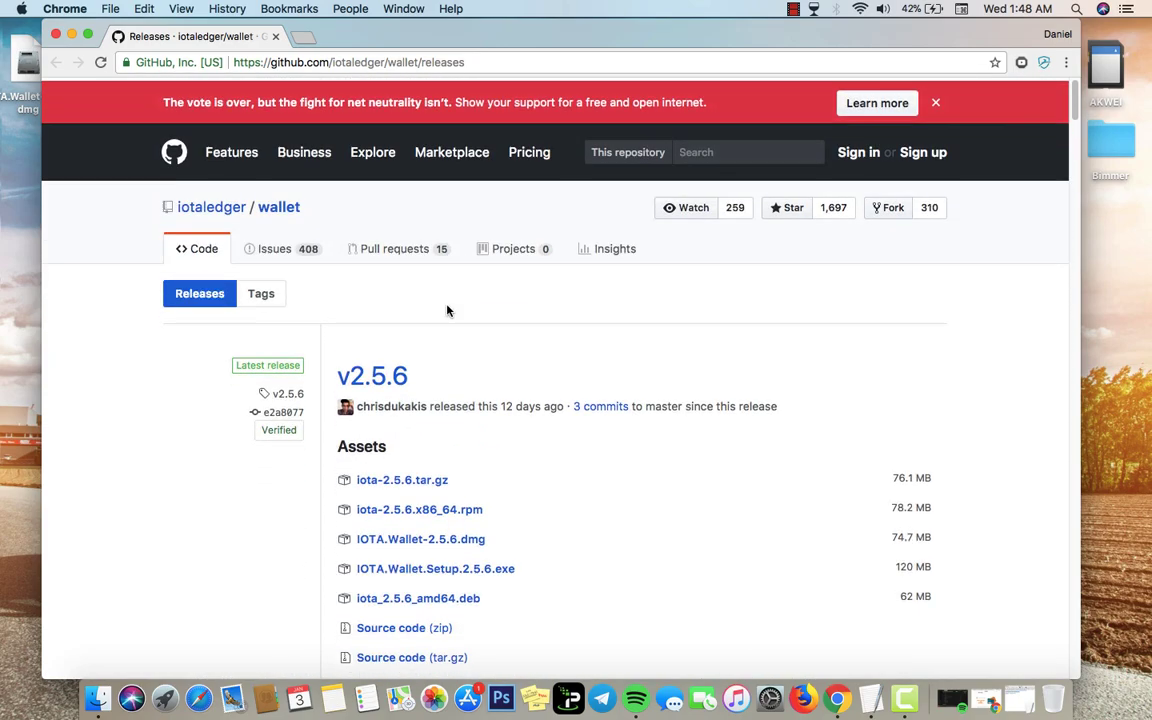
scroll(down, 3)
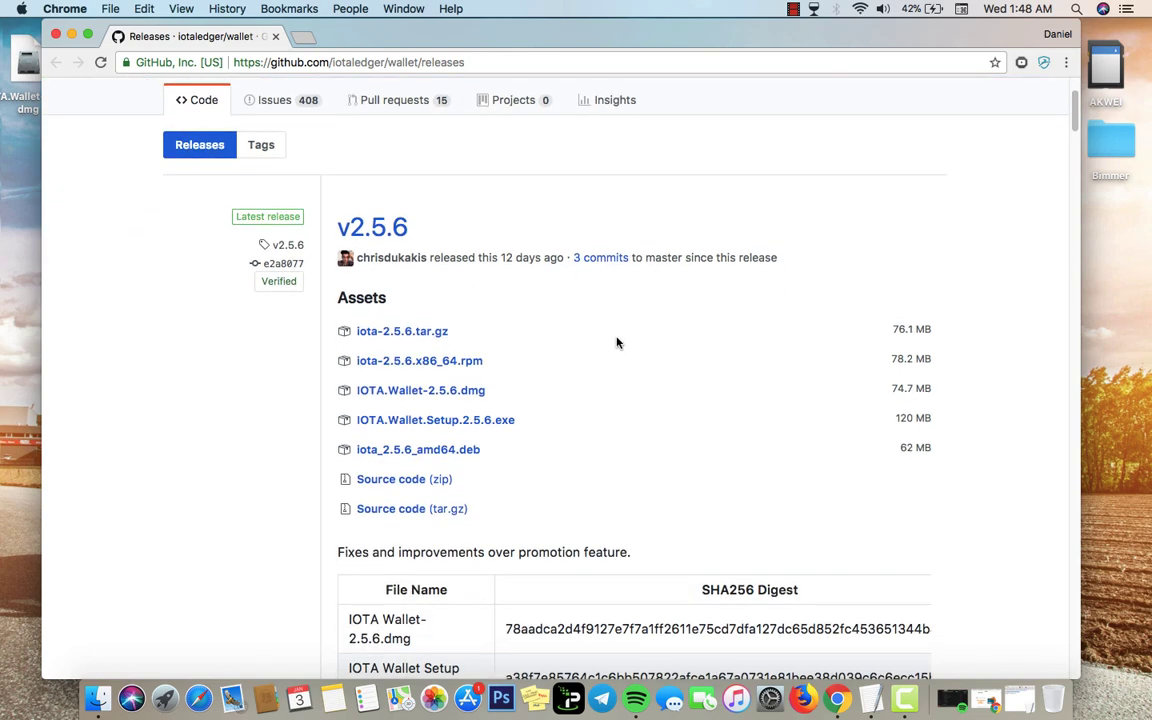
scroll(down, 3)
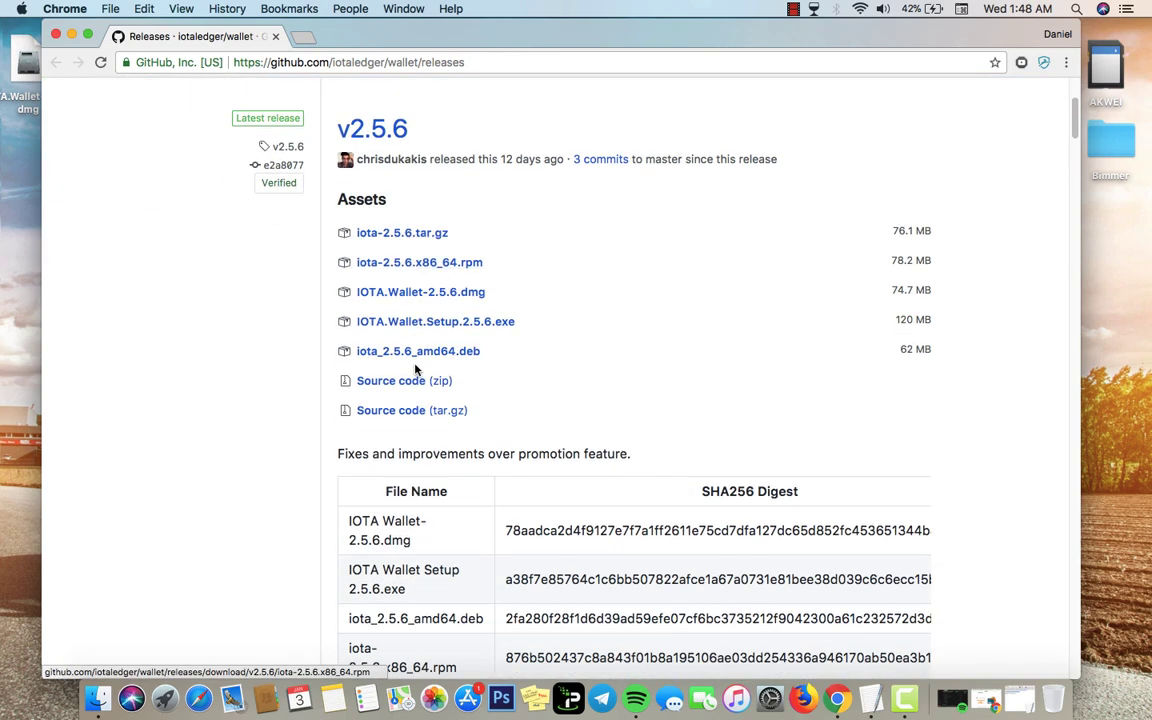
mouse_move(430, 250)
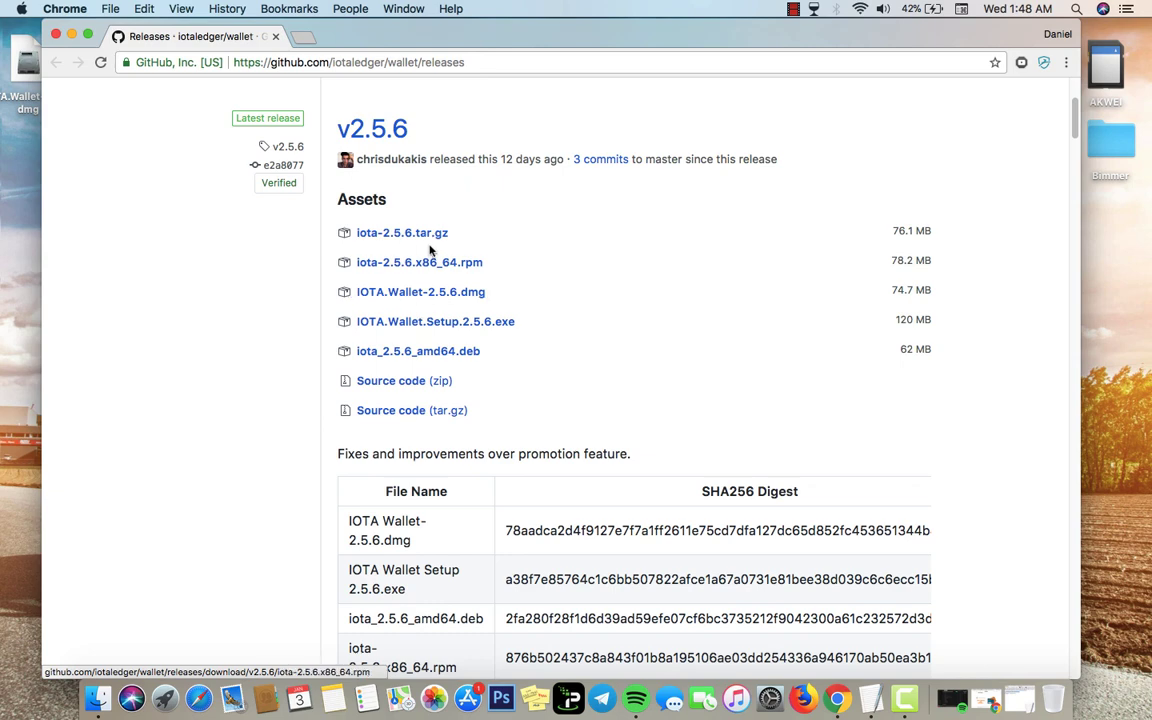
mouse_move(568, 304)
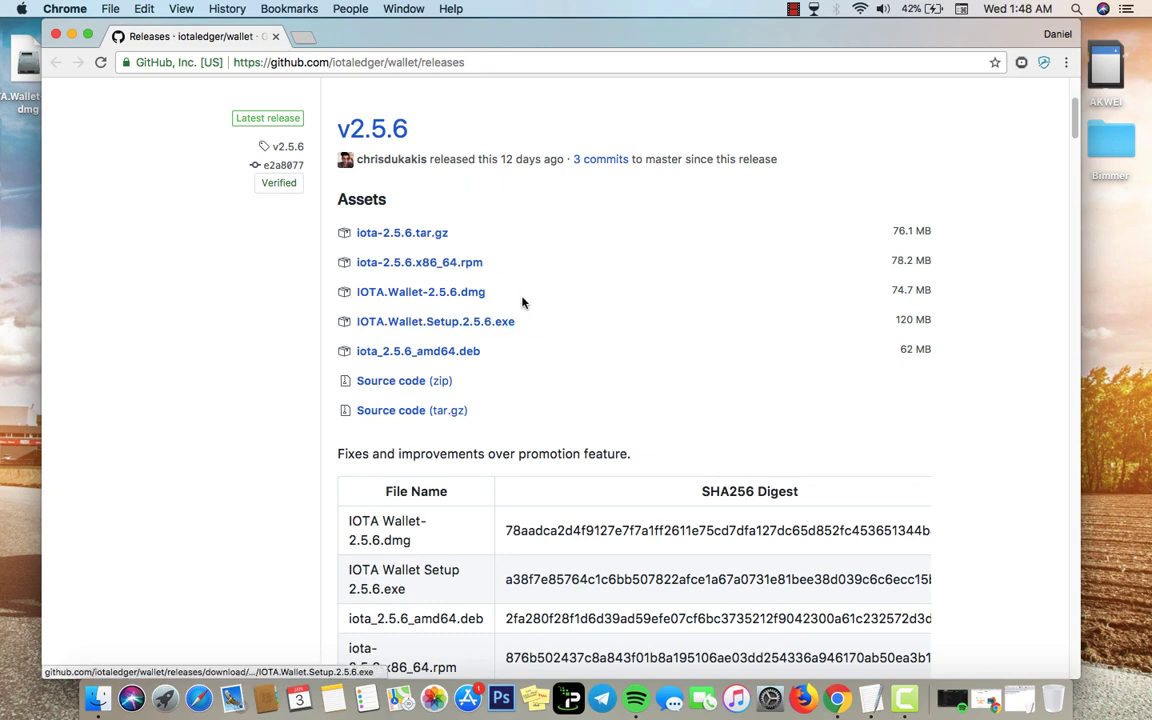
mouse_move(480, 318)
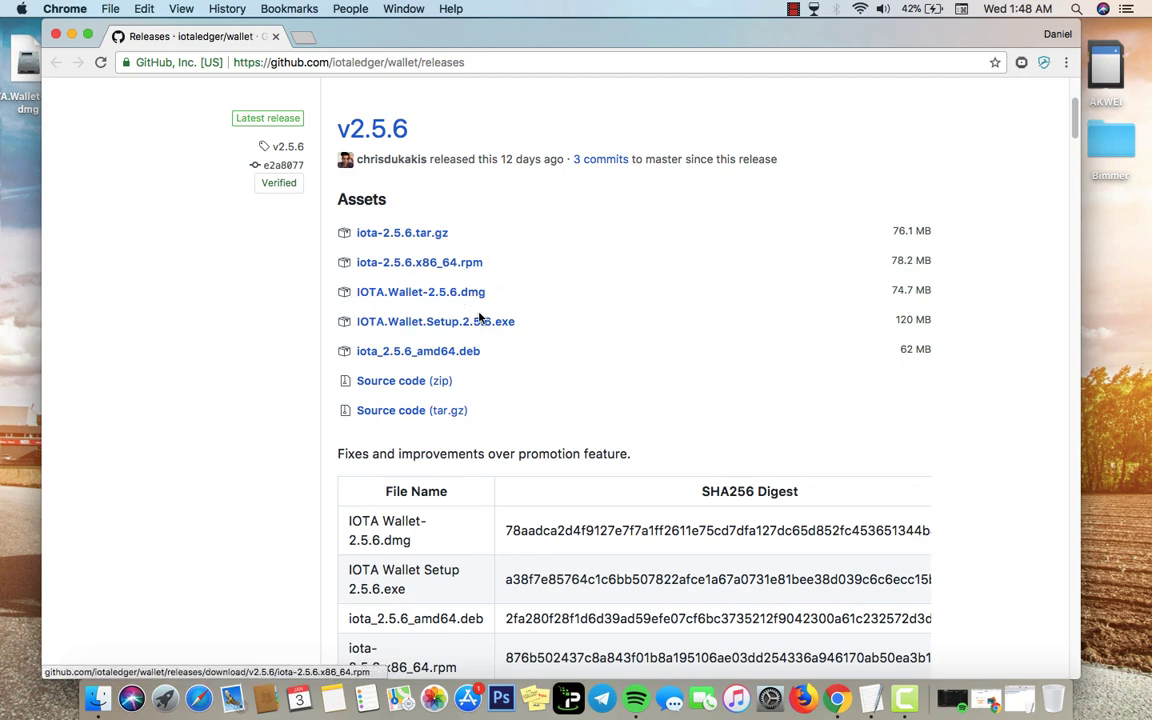
mouse_move(656, 296)
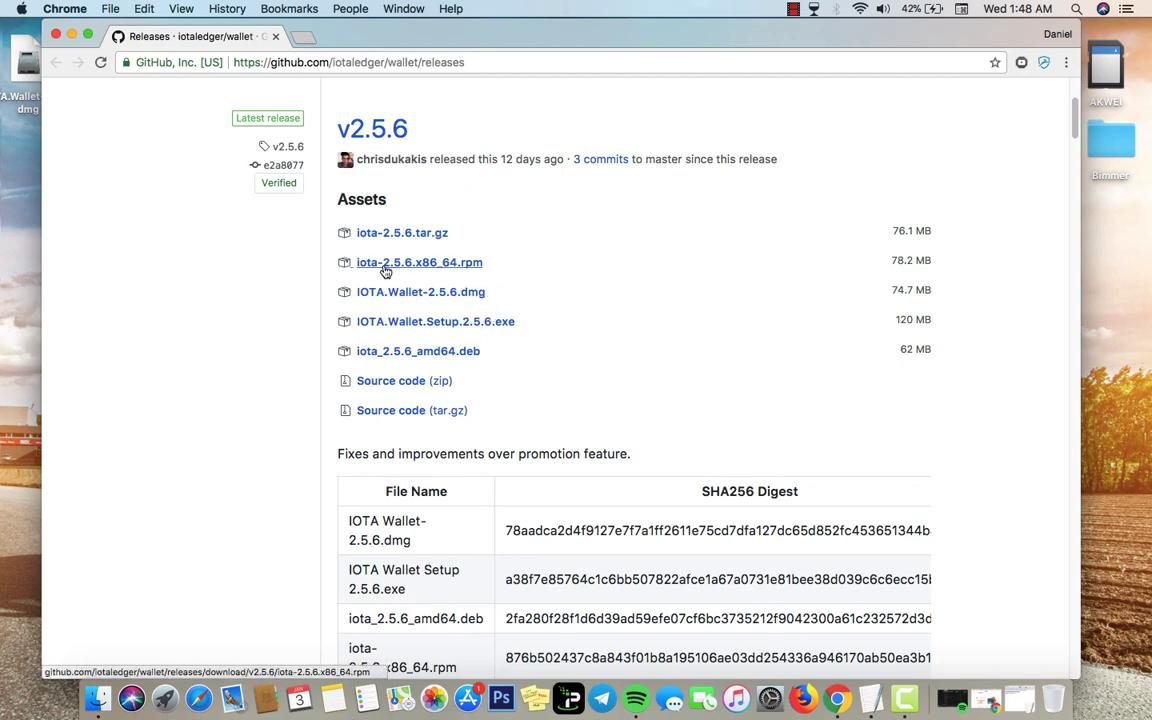
Start downloading IOTA.Wallet-2.5.6.dmg and bring up the download's options menu
click(420, 292)
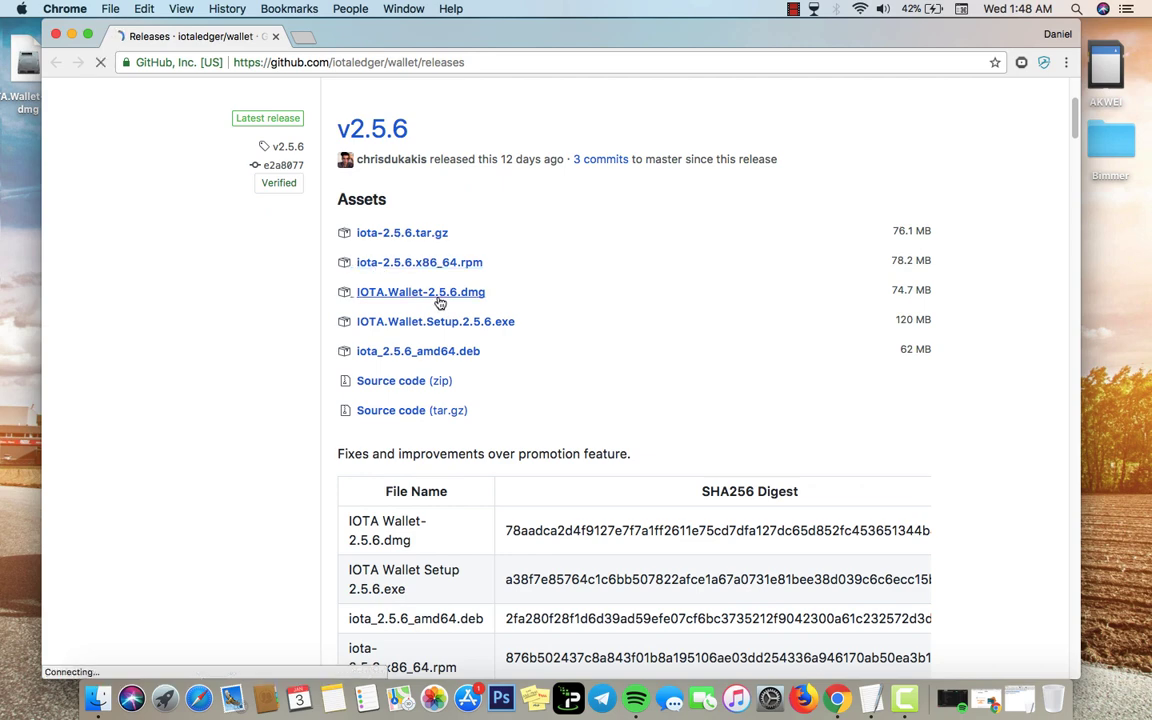
click(420, 292)
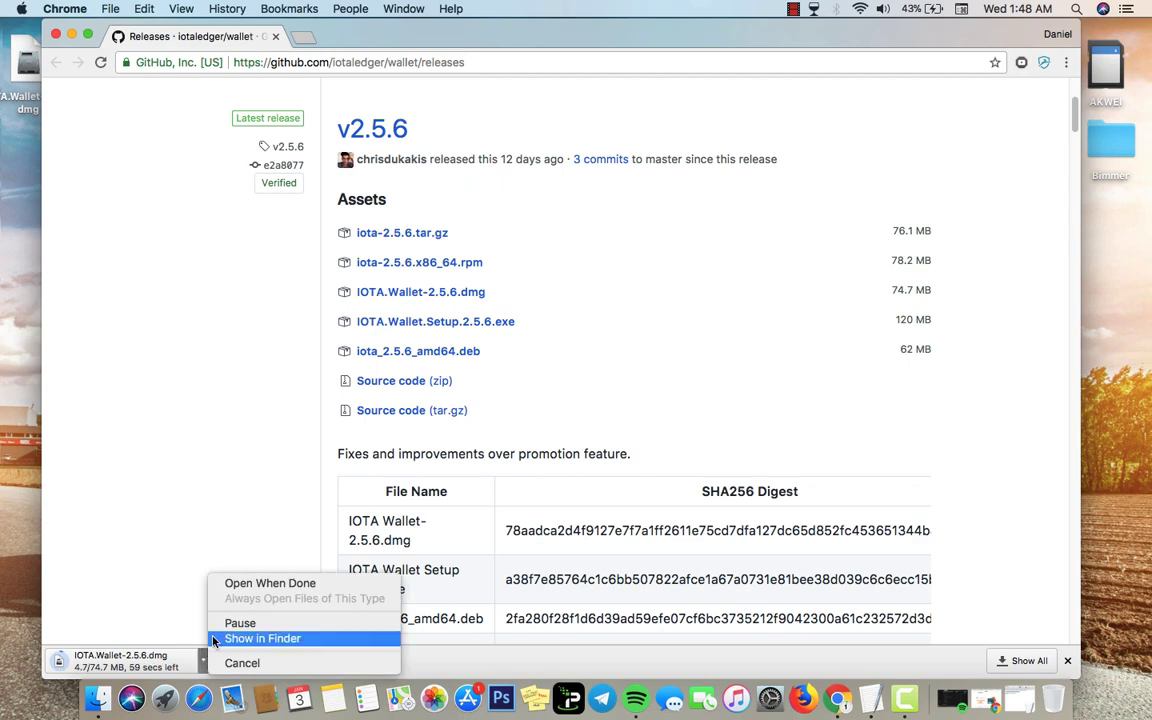
Show IOTA.Wallet-2.5.6.dmg in Finder and nudge its icon further onto the desktop
click(242, 662)
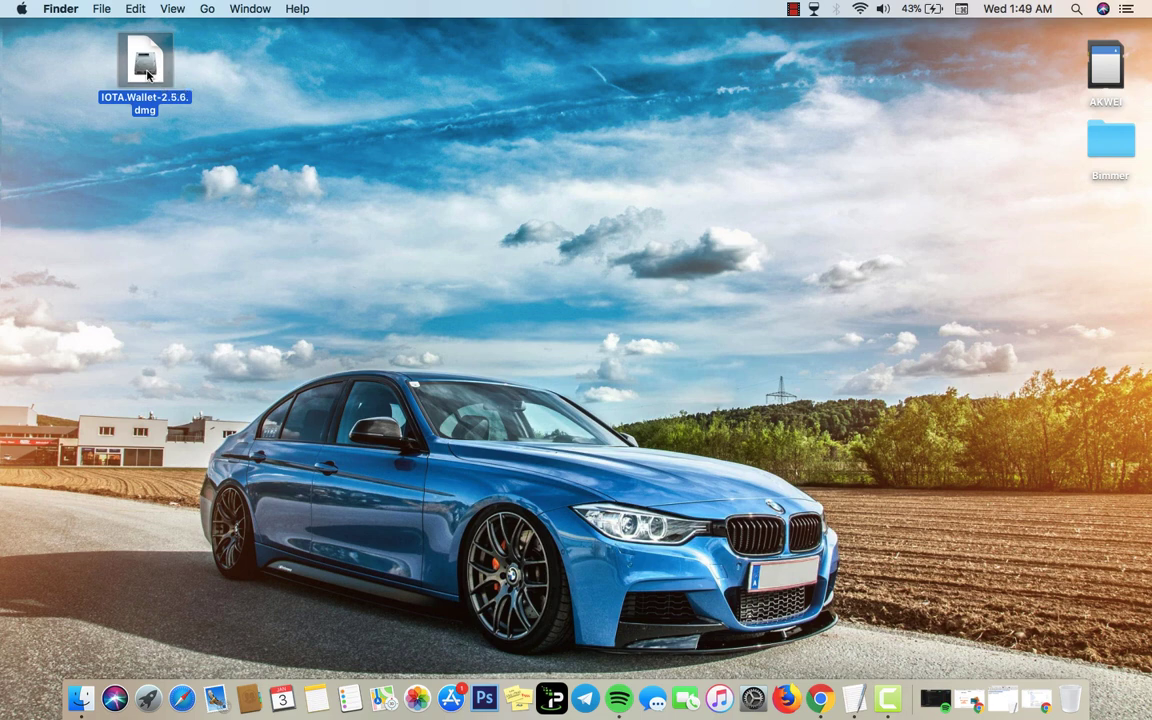
drag(144, 64, 158, 120)
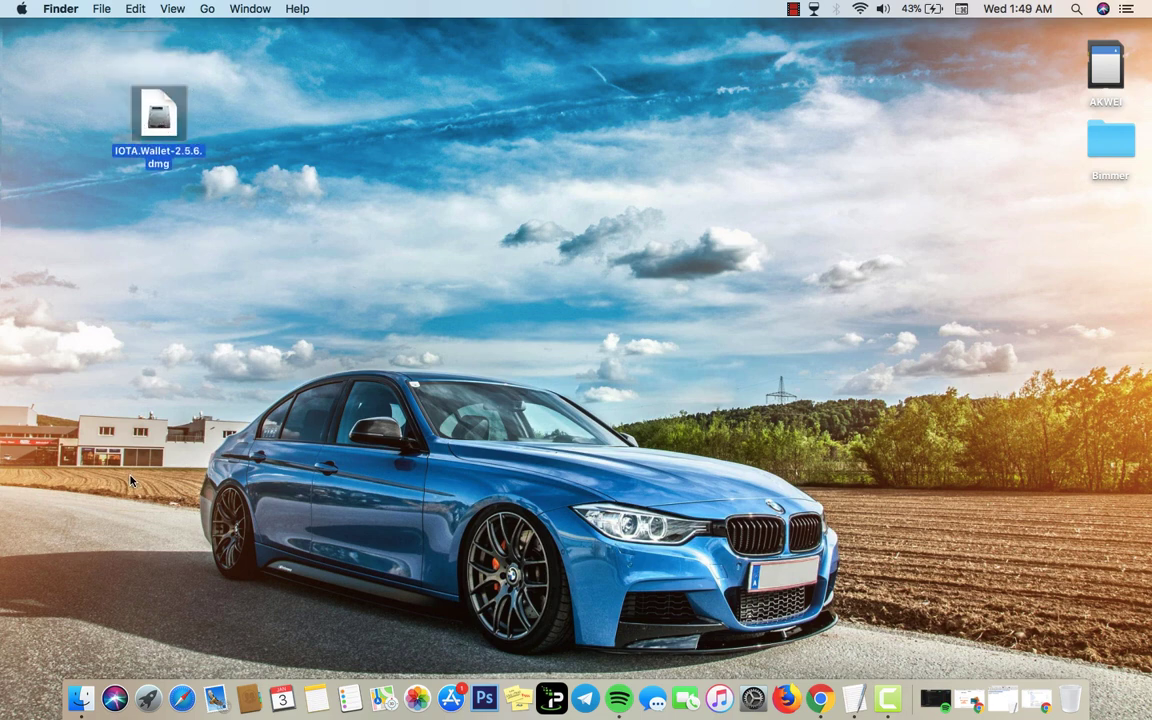
mouse_move(108, 312)
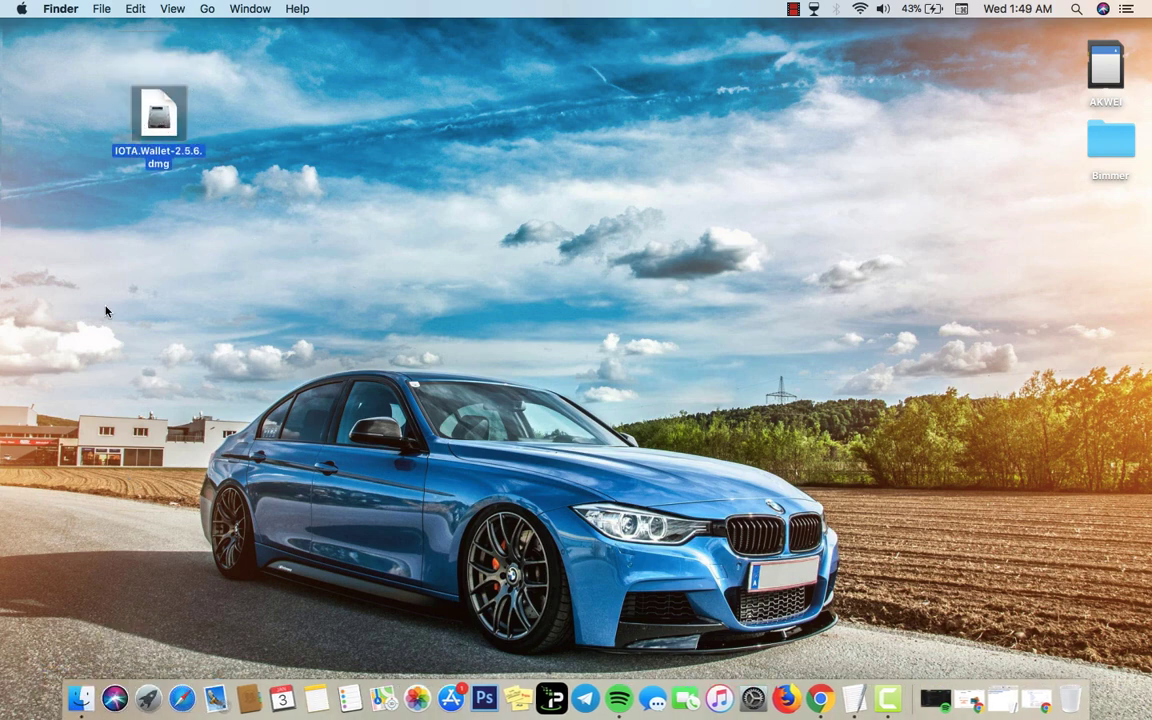
mouse_move(158, 104)
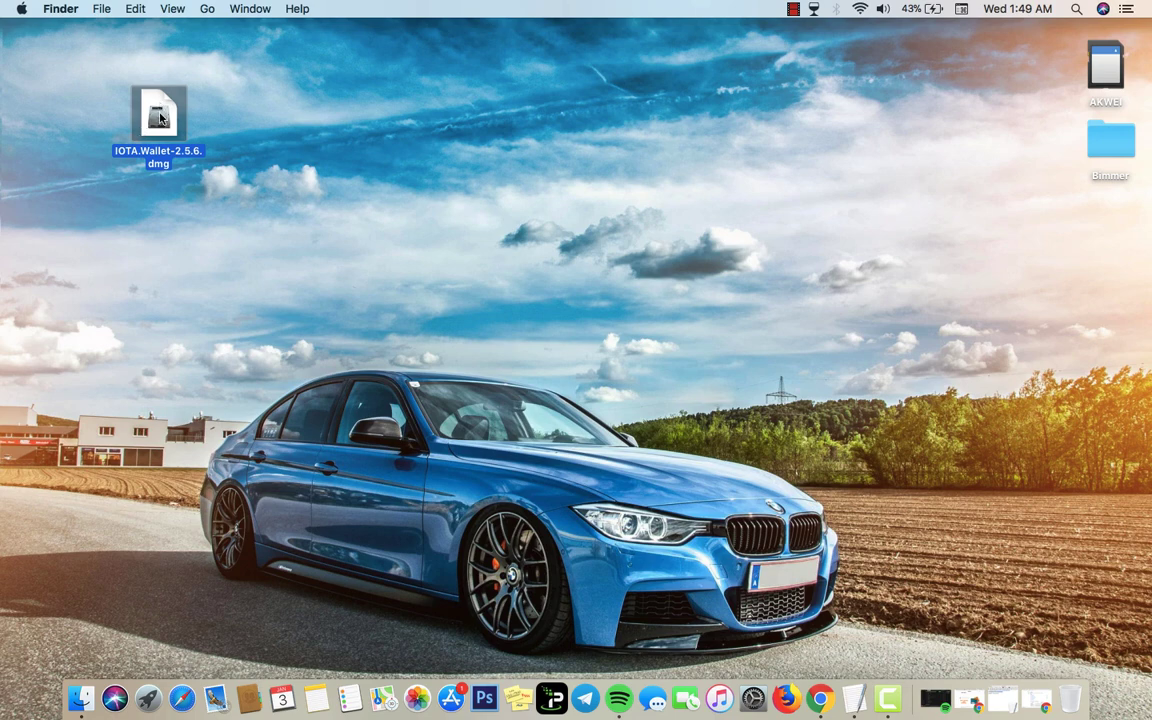
Mount the IOTA Wallet 2.5.6 disk image and drag the app into Applications
double_click(158, 114)
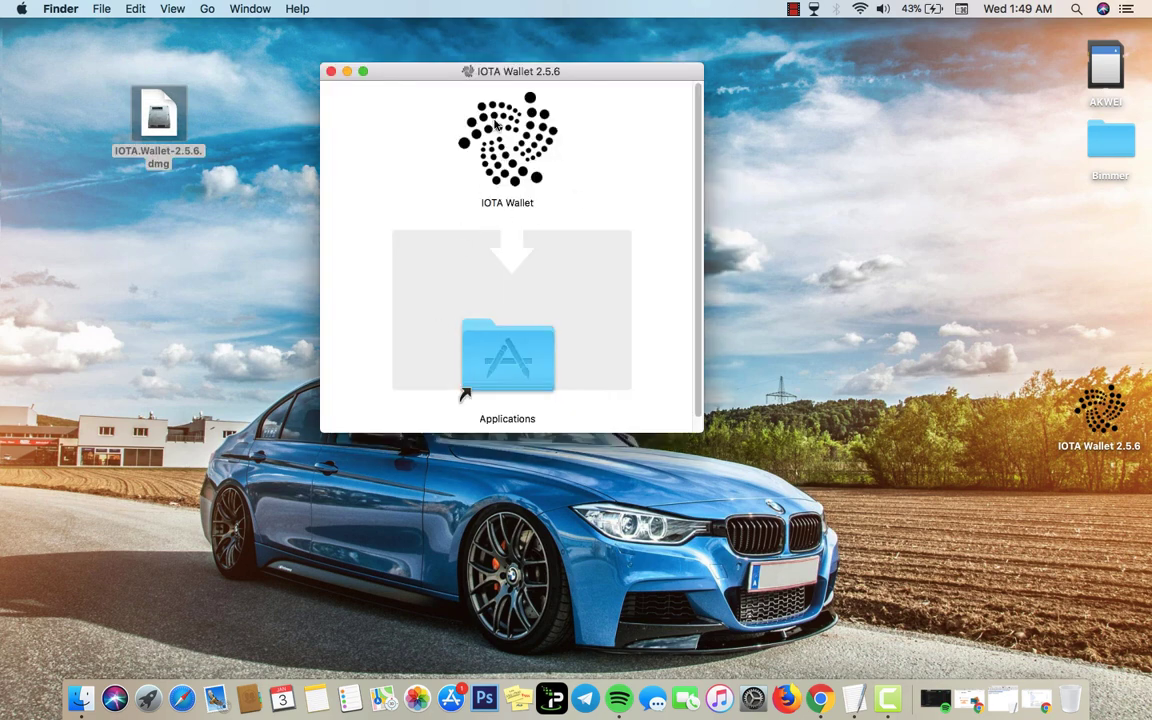
click(508, 140)
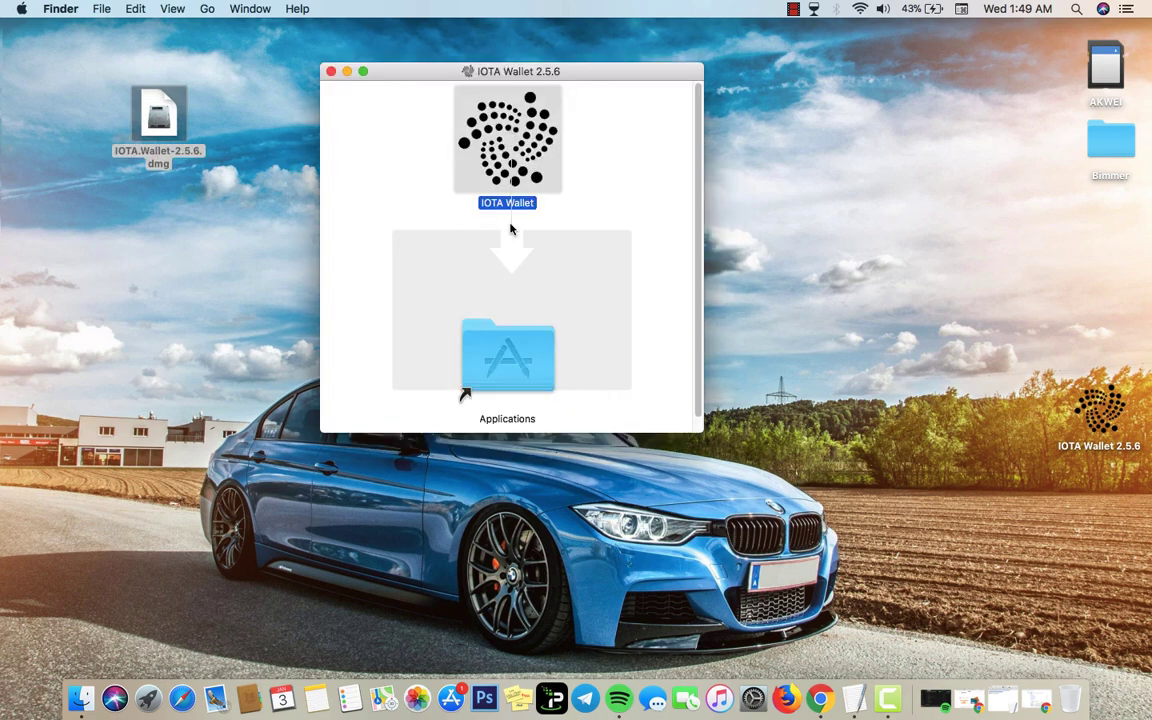
drag(508, 138, 508, 356)
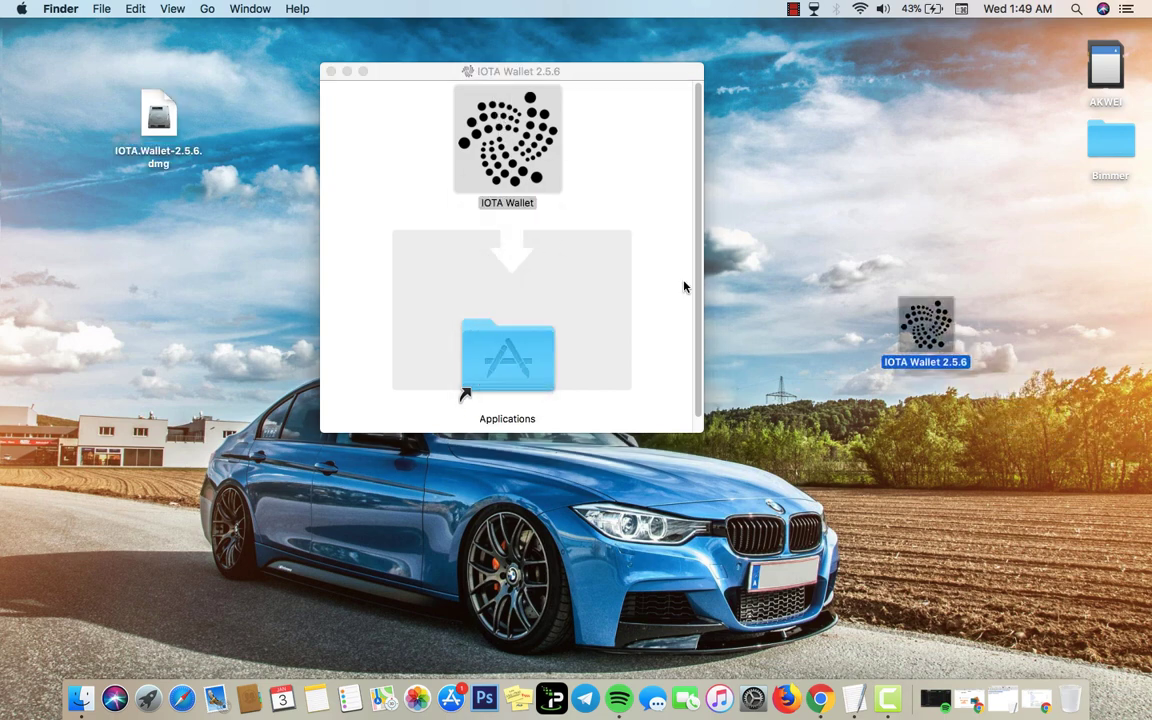
click(332, 72)
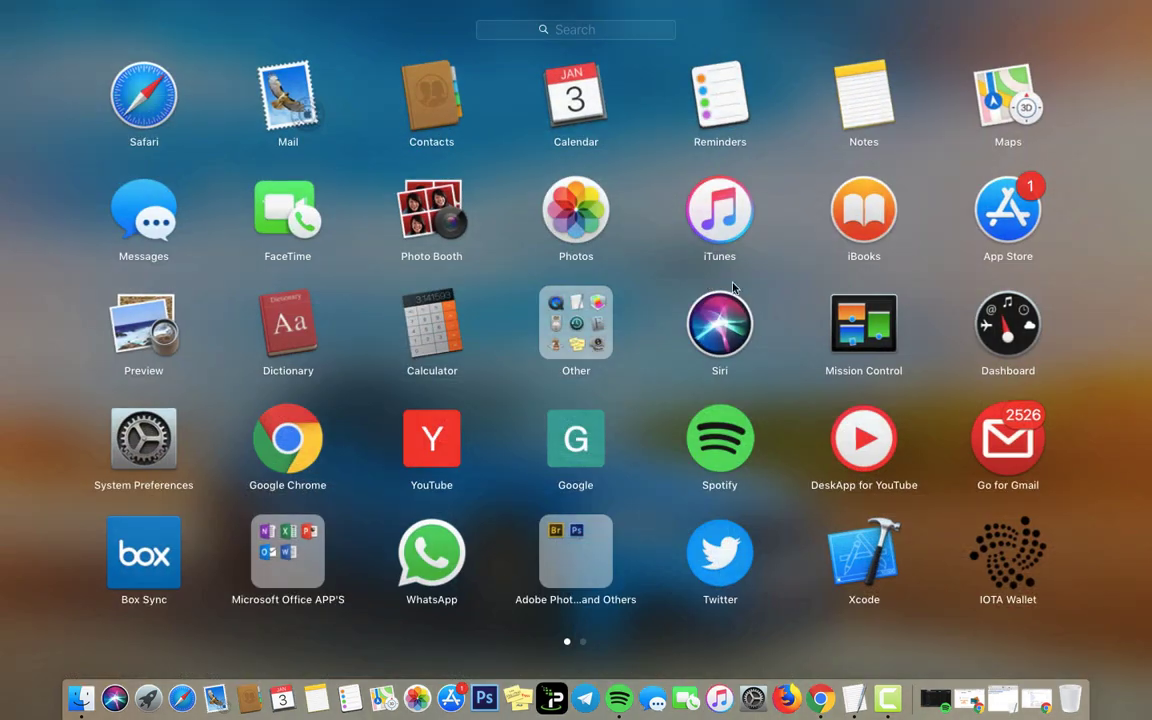
mouse_move(1030, 530)
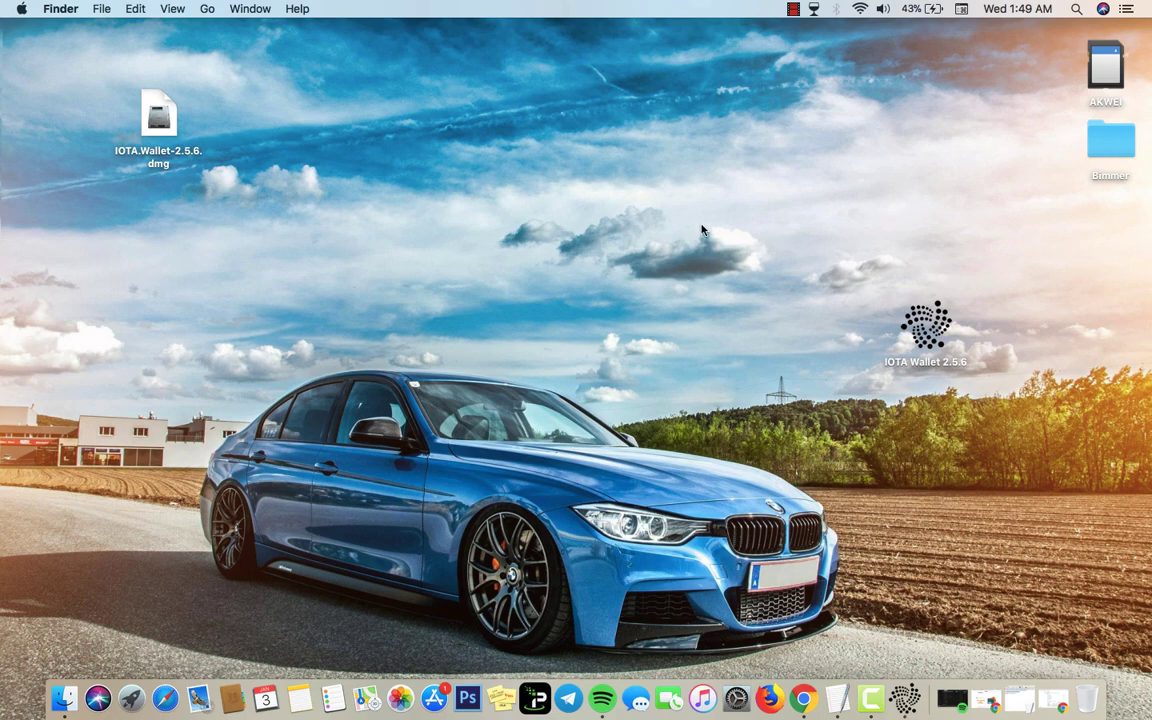
Launch IOTA Wallet, confirming the internet-download Gatekeeper warning
double_click(924, 336)
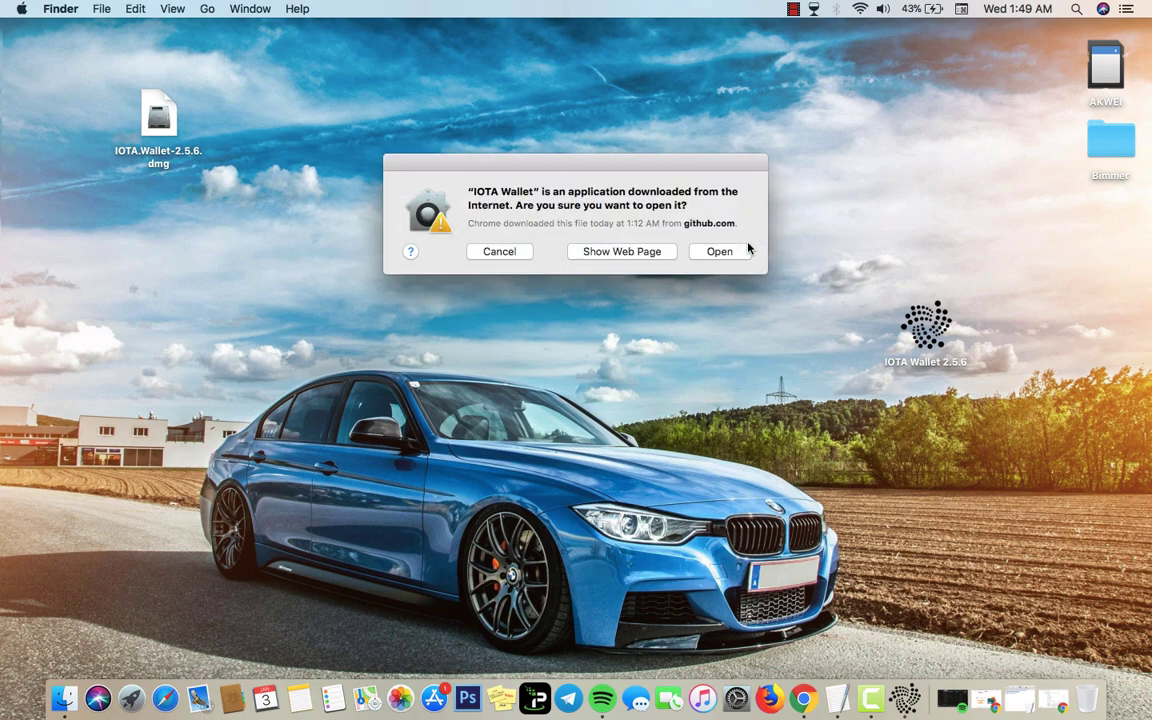
click(720, 252)
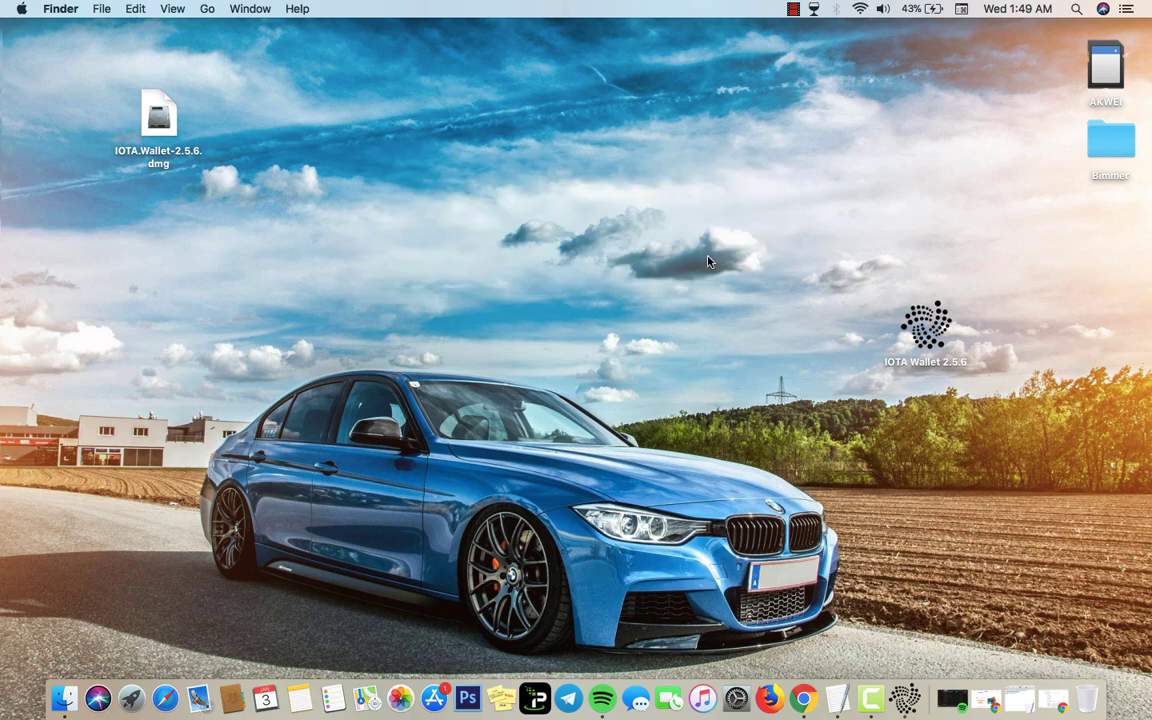
double_click(924, 324)
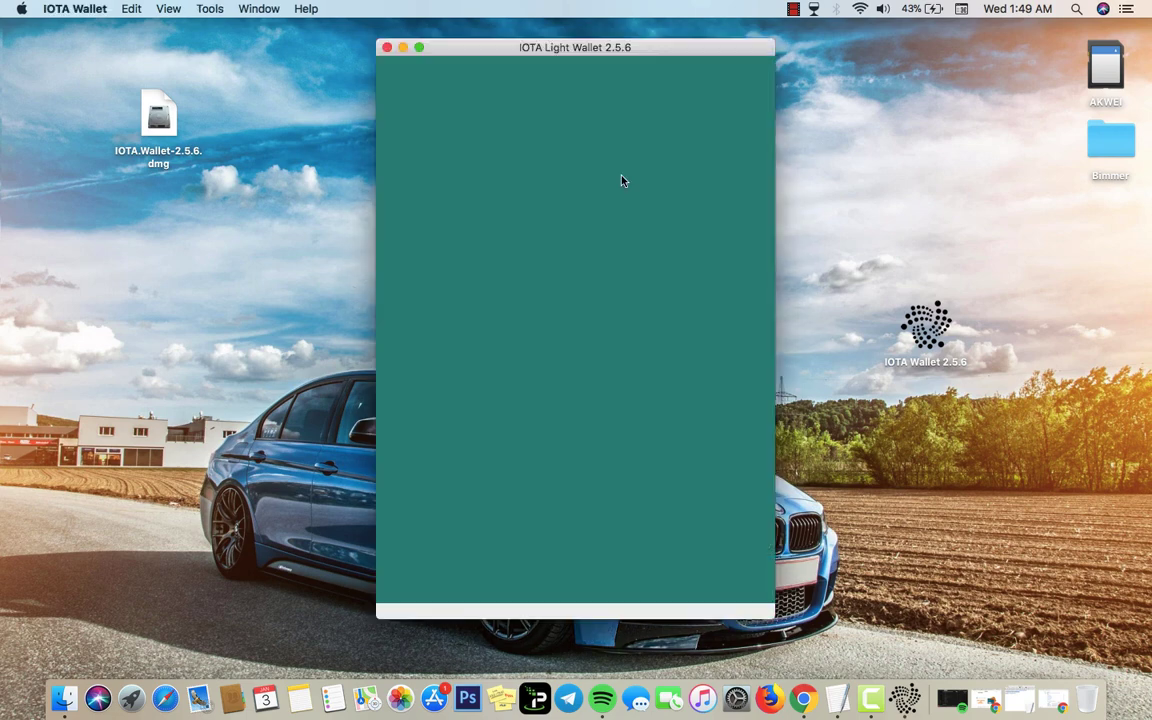
click(388, 48)
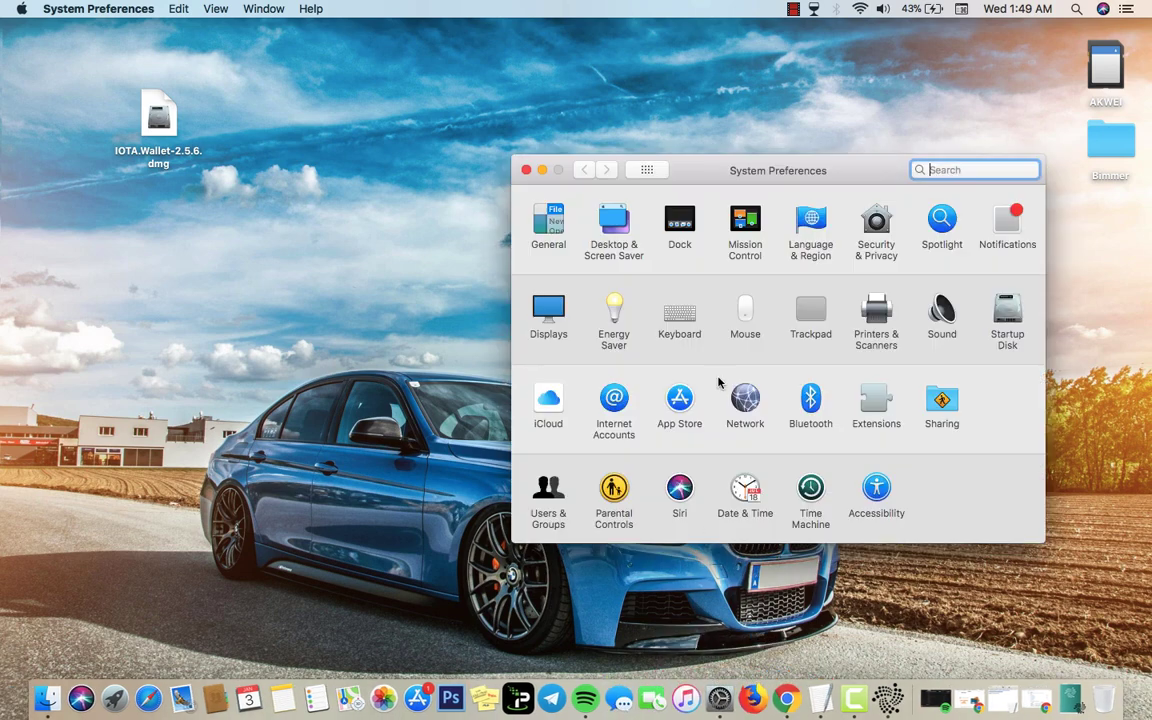
mouse_move(878, 236)
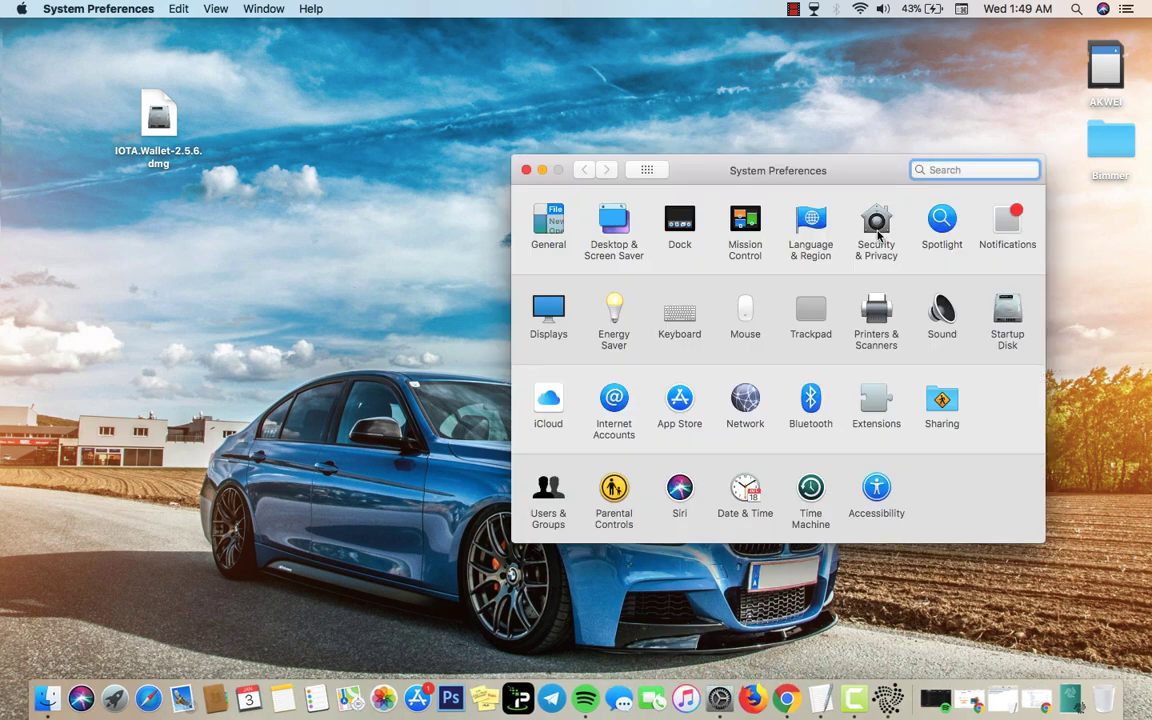
Review Security & Privacy's 'Allow apps downloaded from' setting, then close System Preferences
click(876, 220)
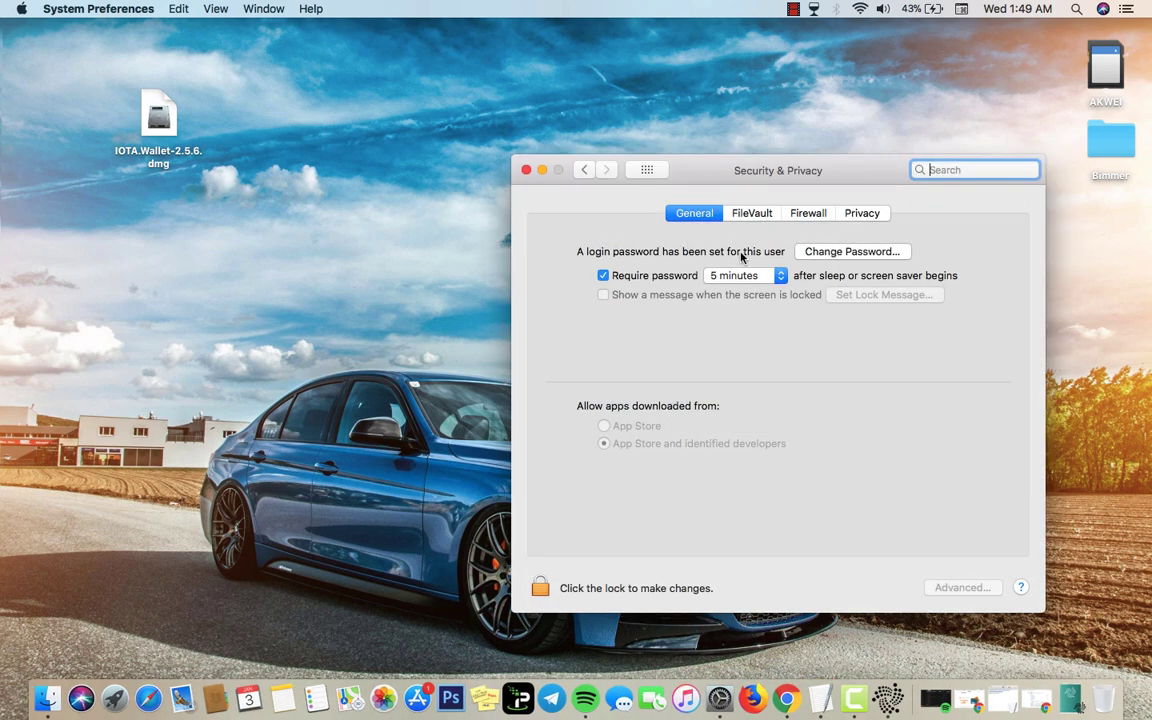
mouse_move(656, 358)
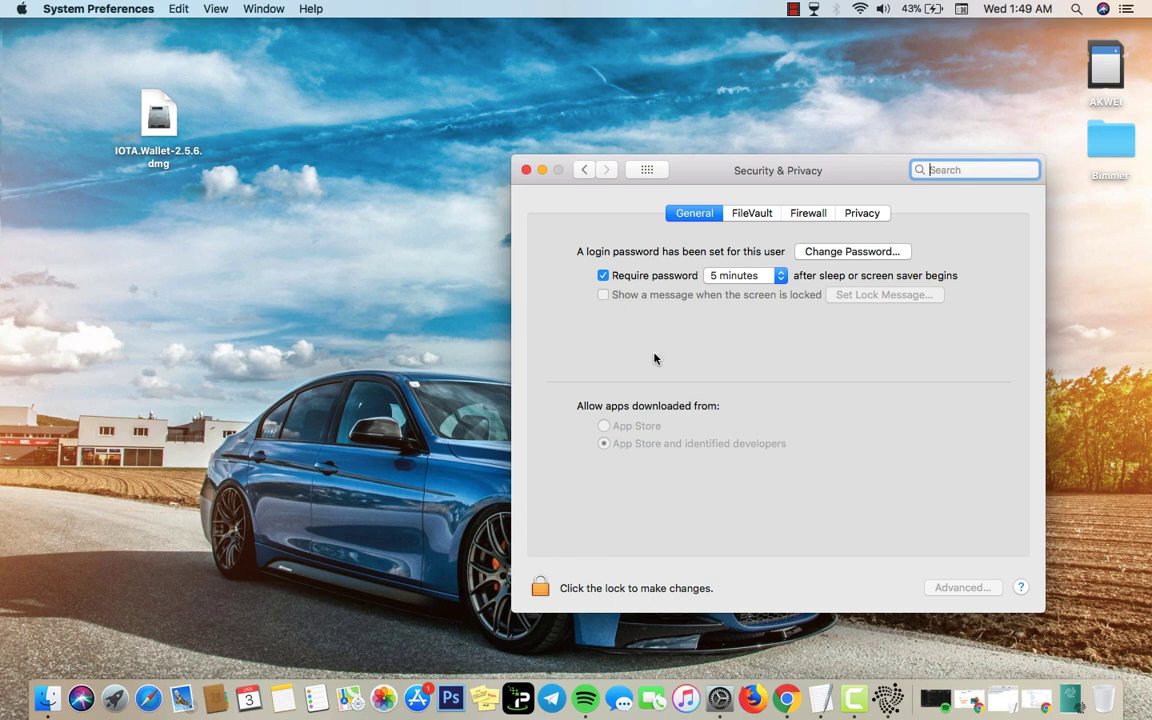
mouse_move(874, 496)
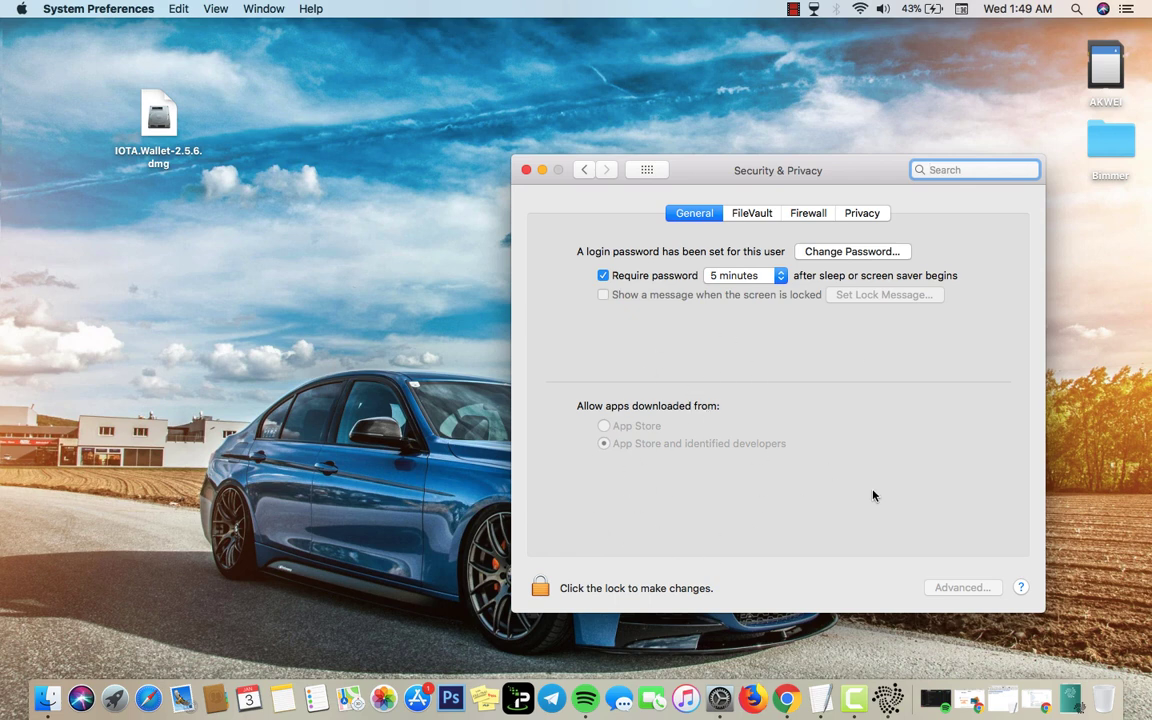
mouse_move(940, 524)
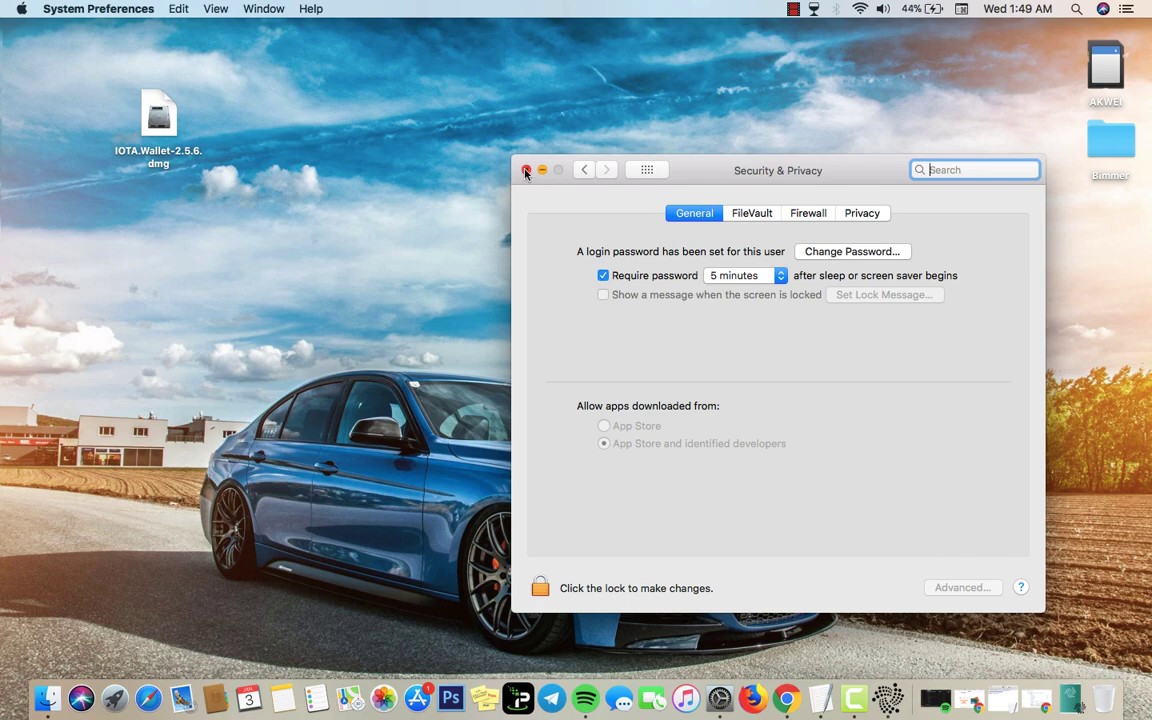
click(526, 170)
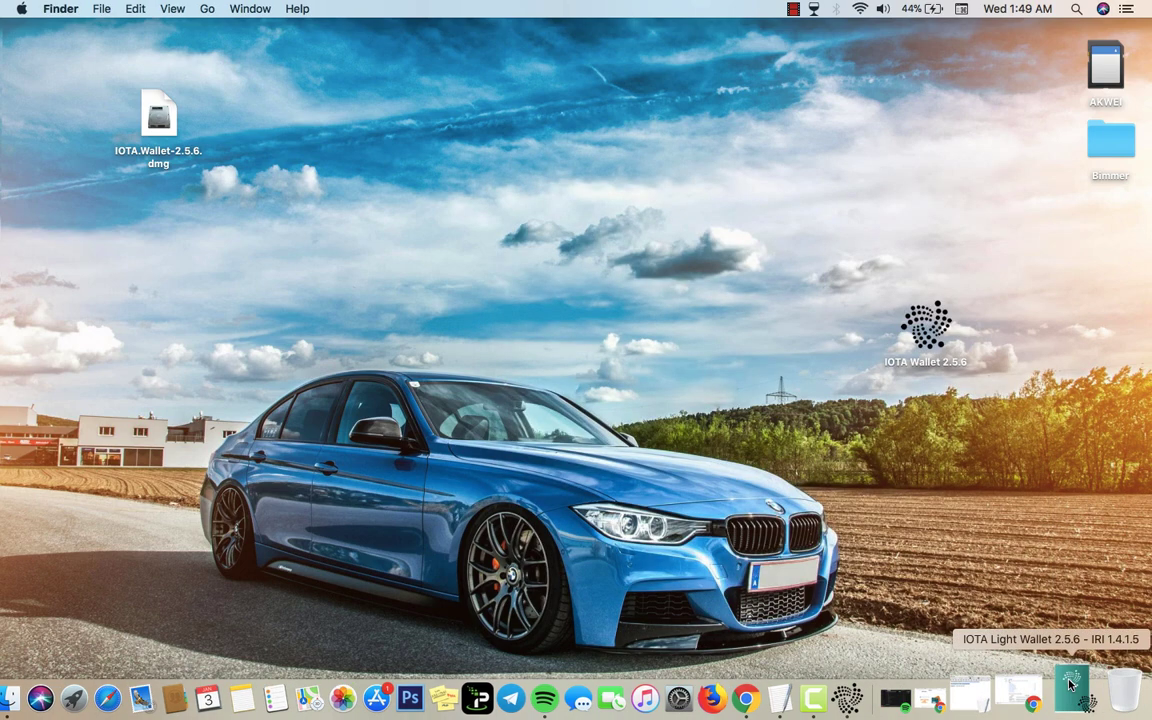
Bring the IOTA Light Wallet login window with its Seed field to the front
click(1068, 688)
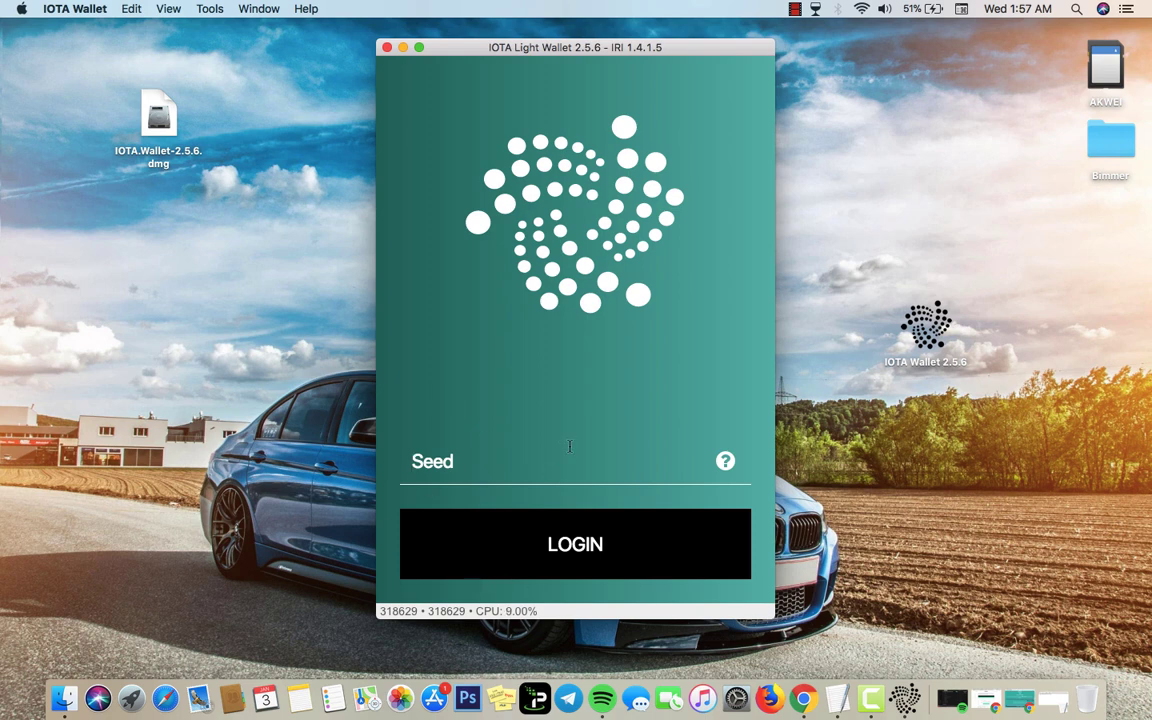
mouse_move(480, 452)
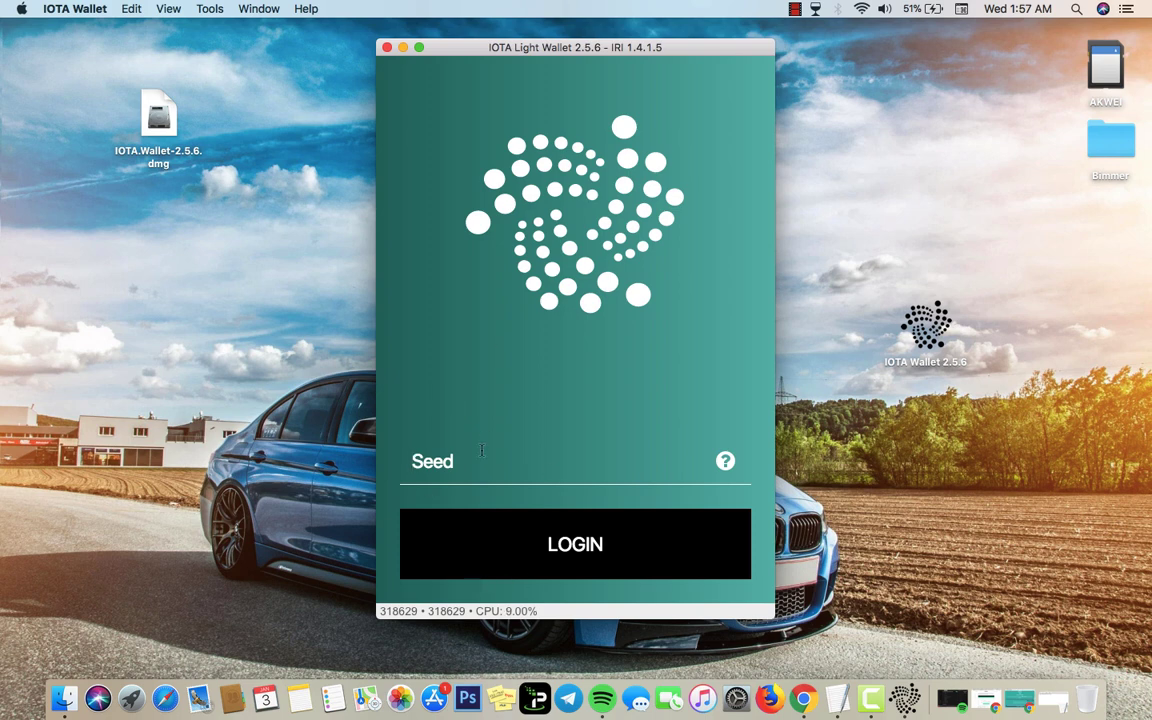
mouse_move(330, 576)
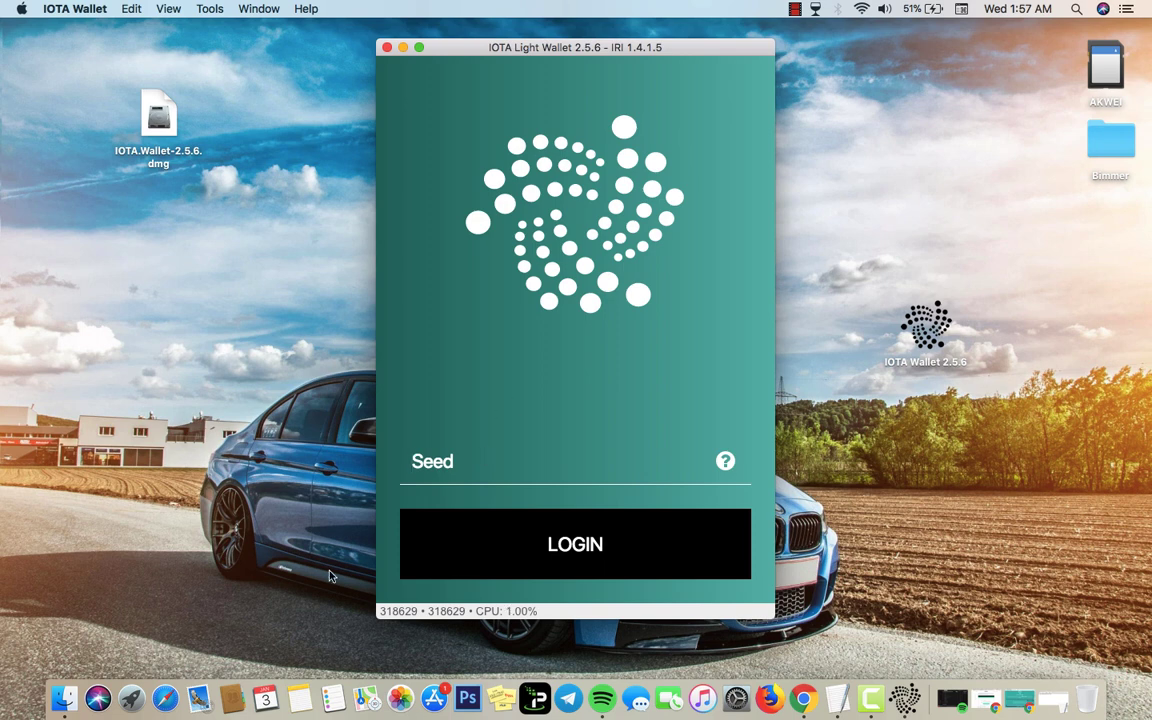
mouse_move(532, 248)
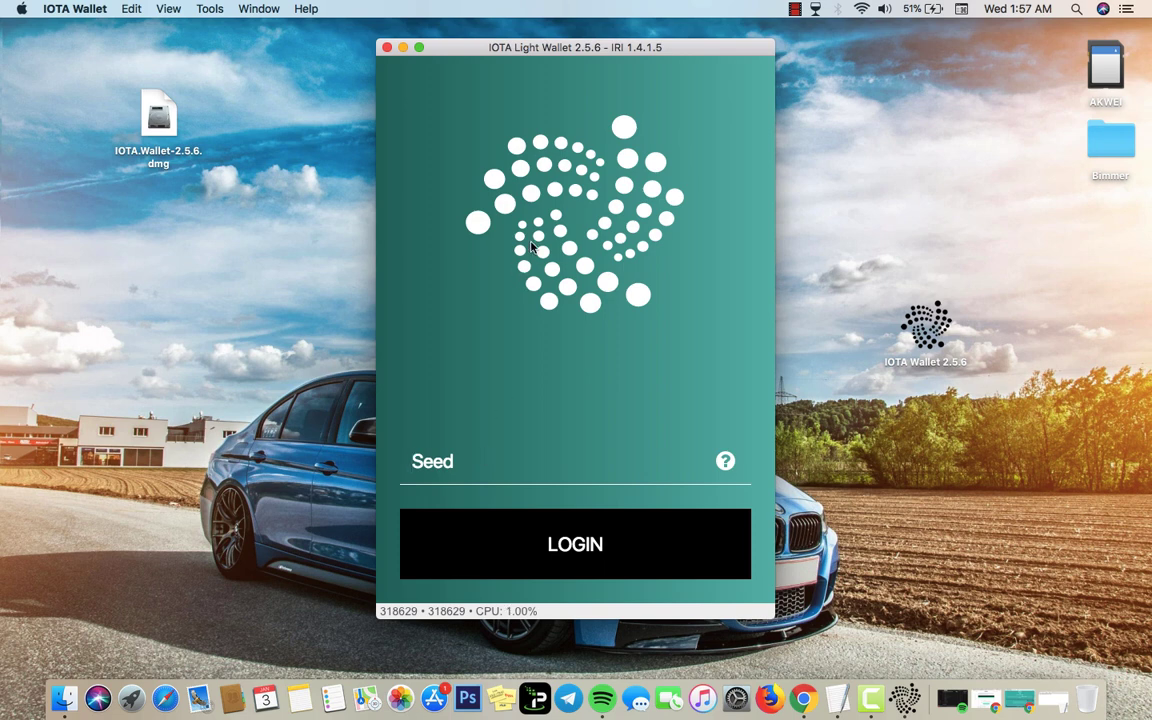
mouse_move(548, 444)
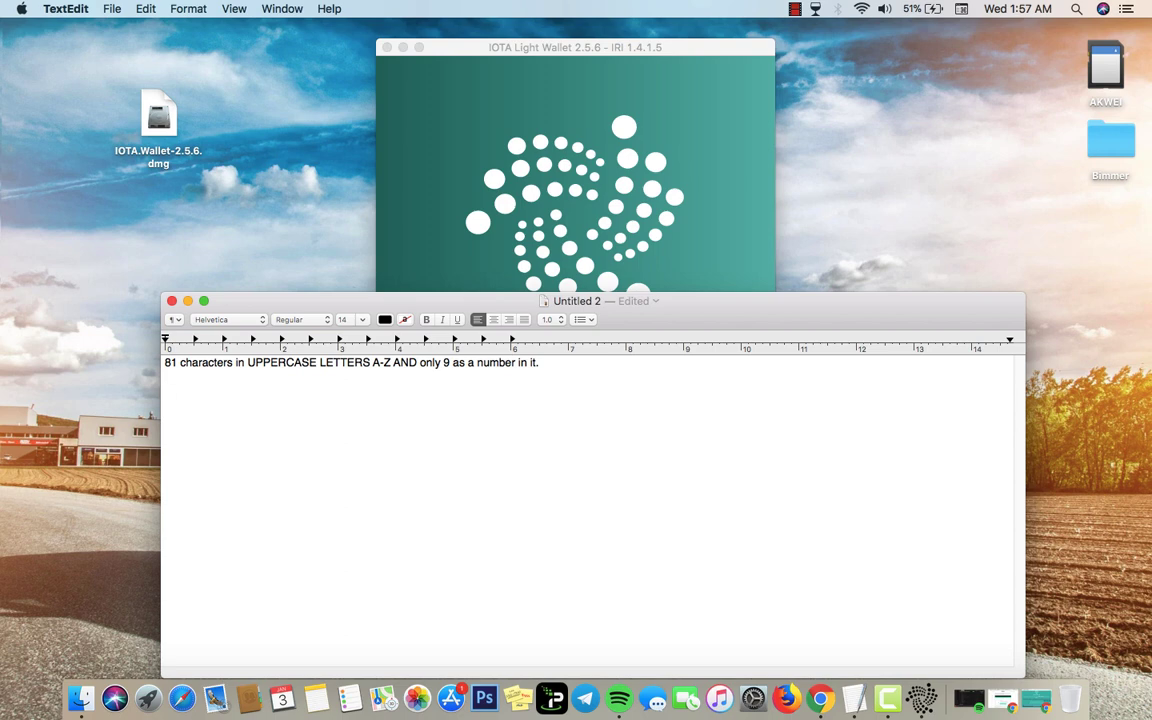
mouse_move(472, 348)
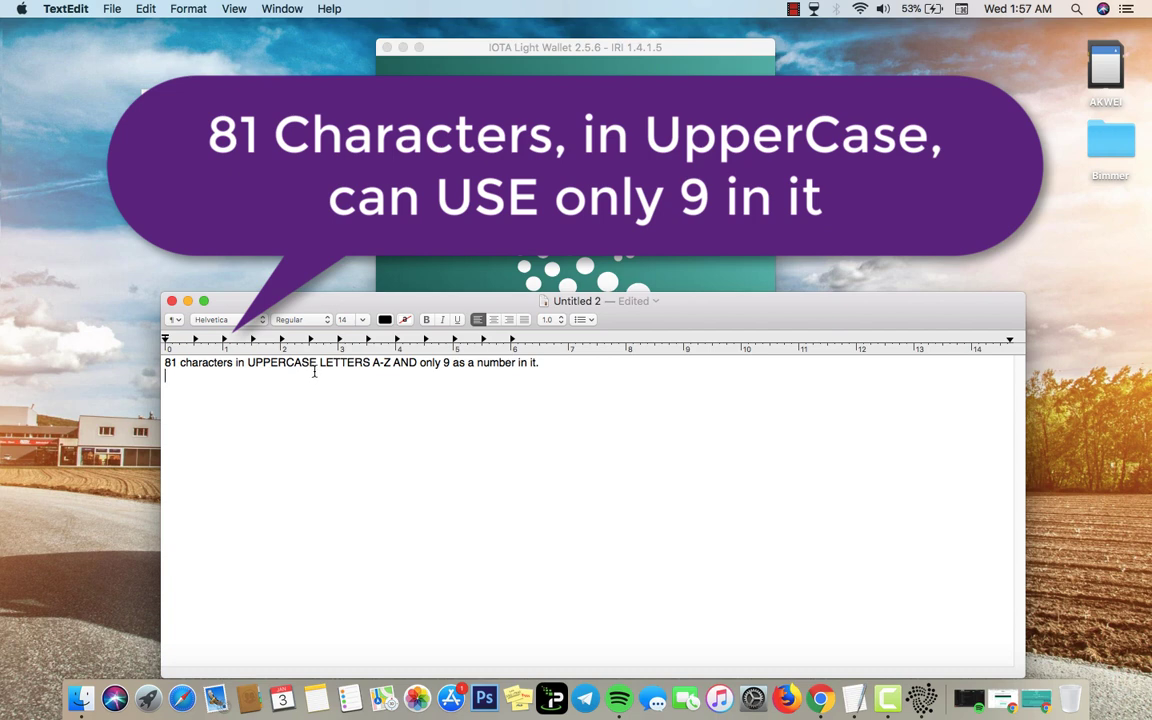
mouse_move(448, 378)
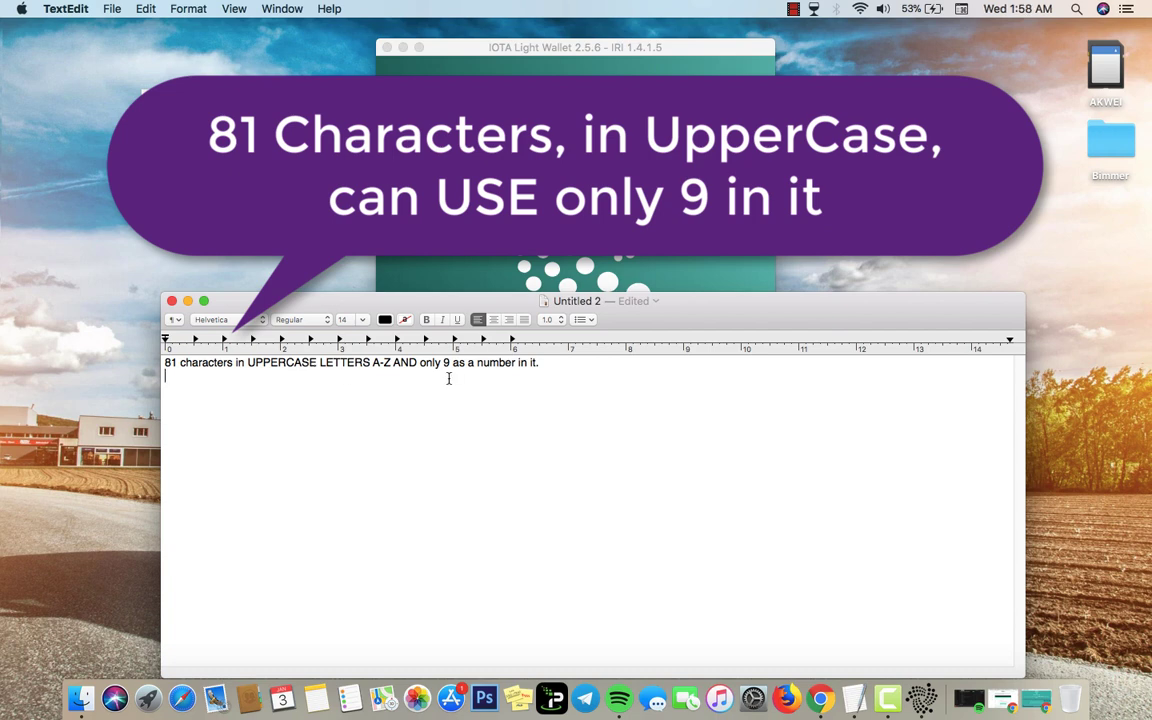
Start a new line under the seed-rules note and jot placeholder text on it
click(538, 362)
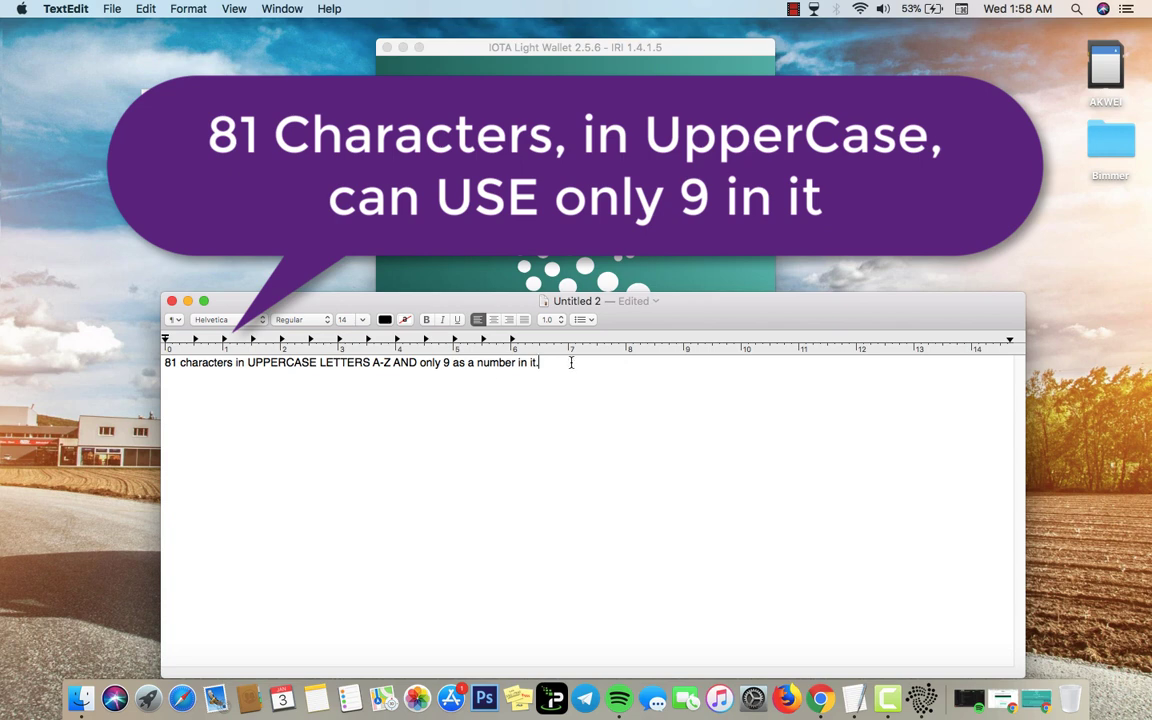
key(Return)
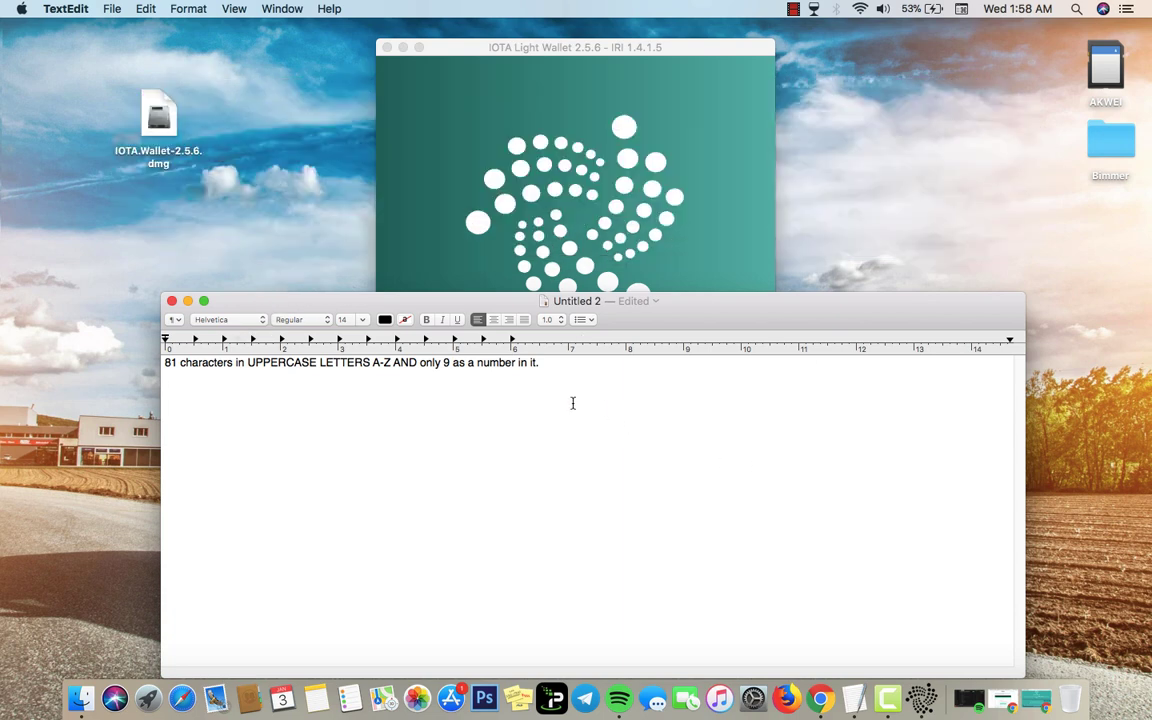
text(vkbva)
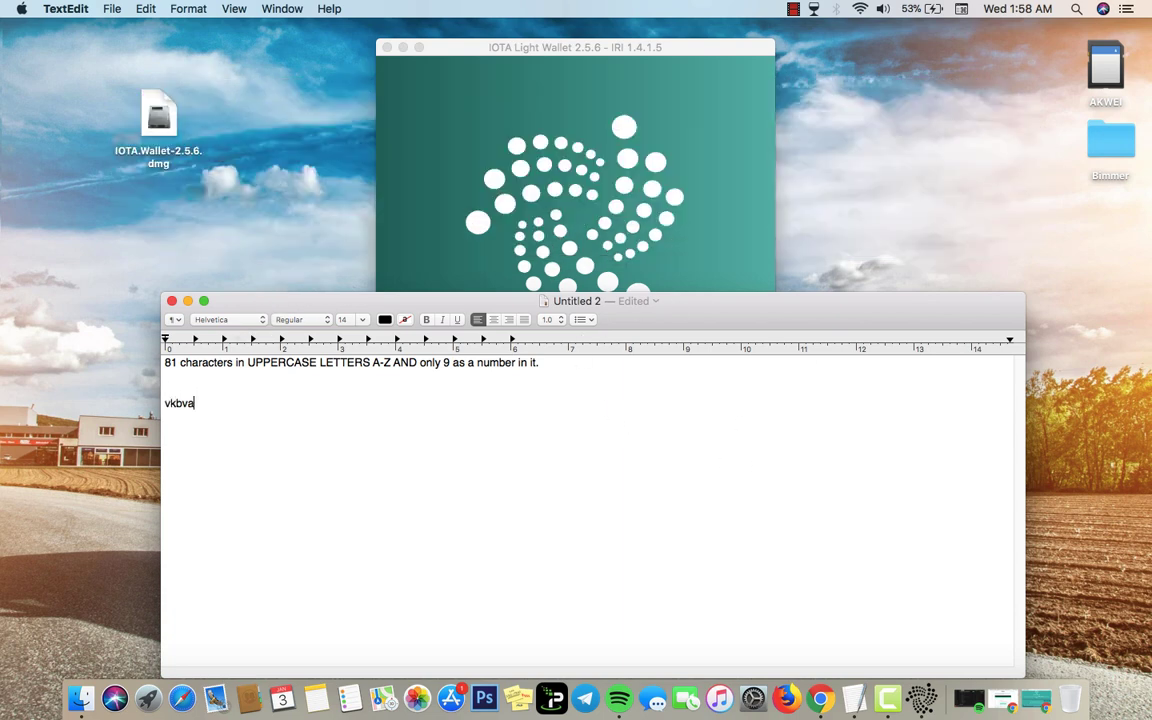
text(li vhas;v)
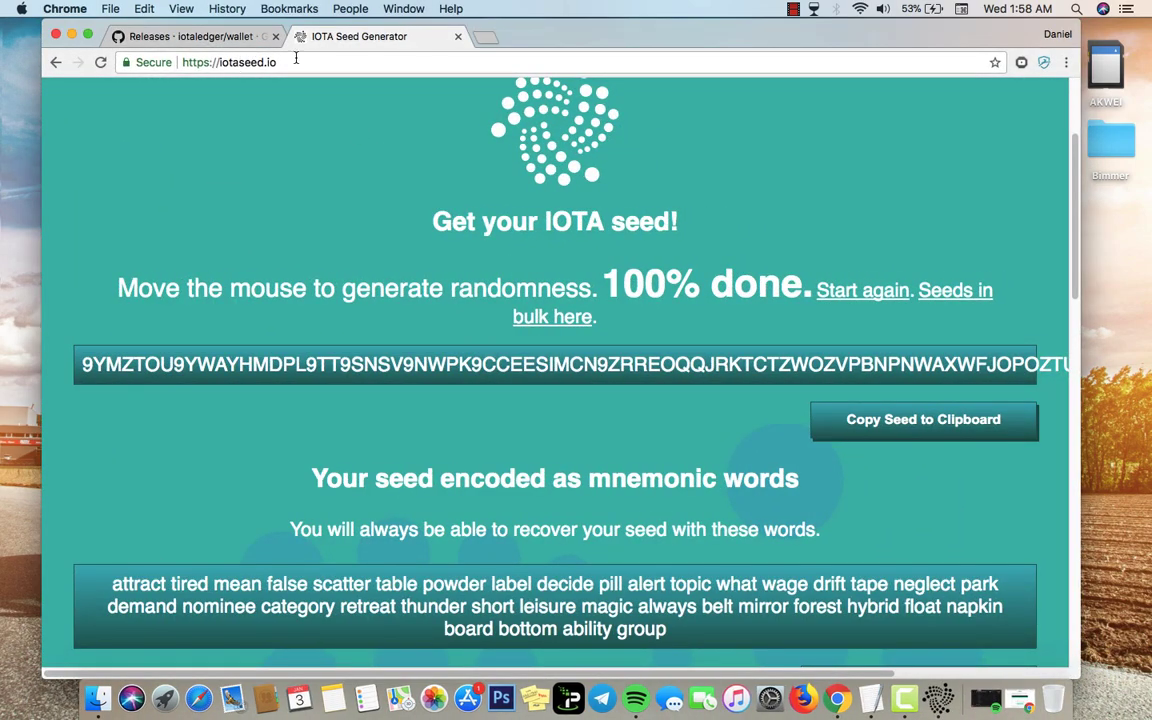
mouse_move(348, 168)
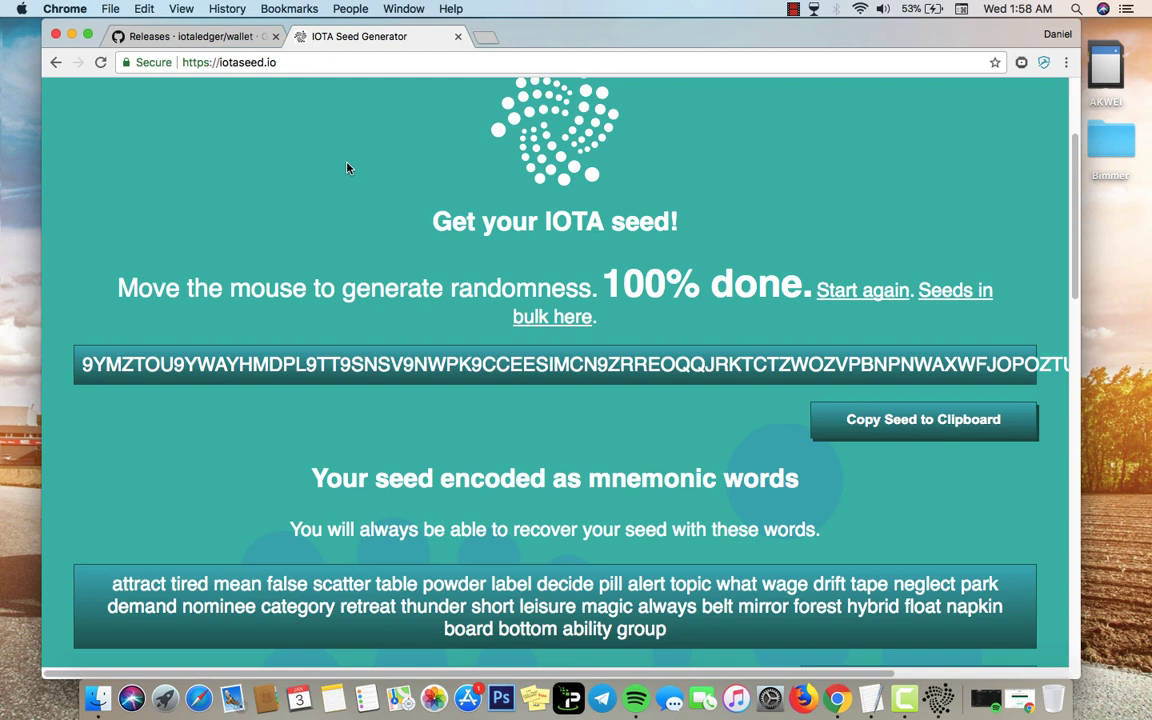
mouse_move(530, 364)
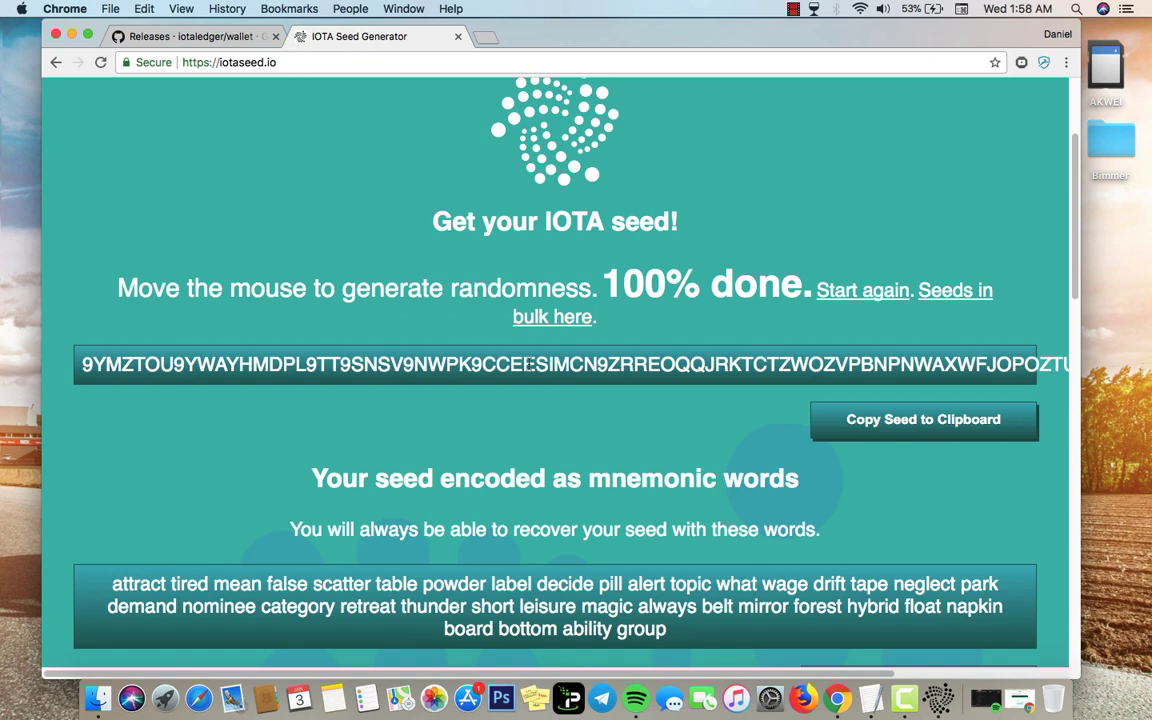
Copy the generated iotaseed.io seed to the clipboard, then restart generation from 0%
click(922, 420)
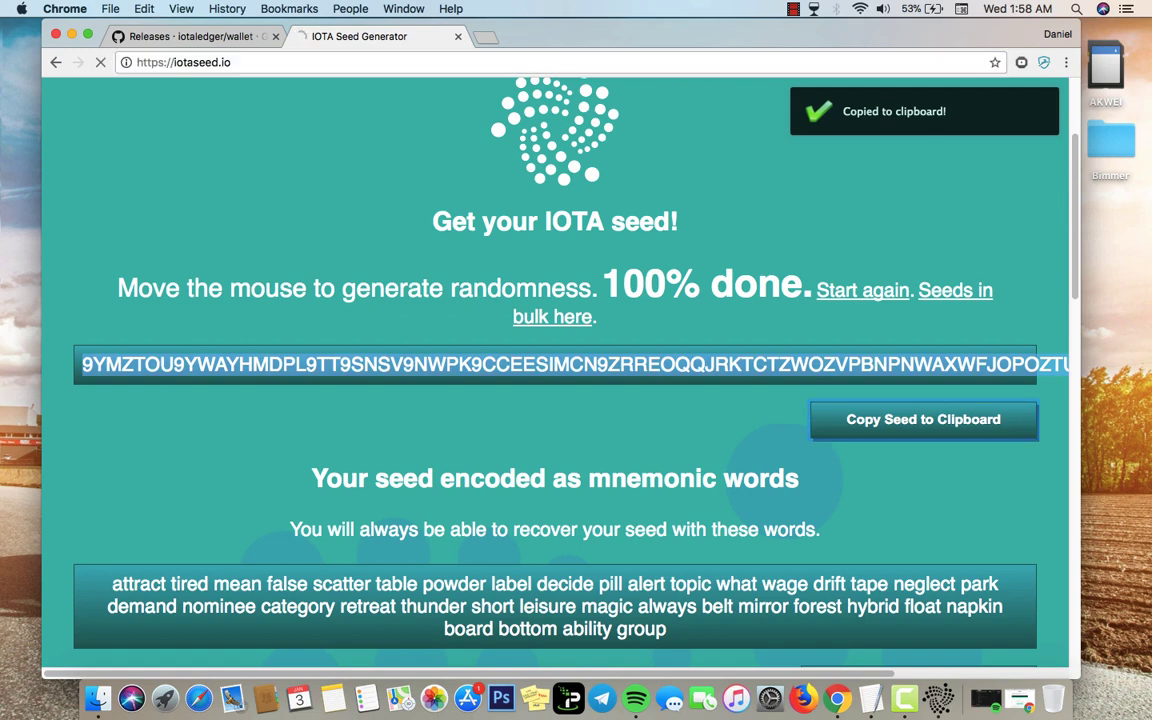
click(100, 62)
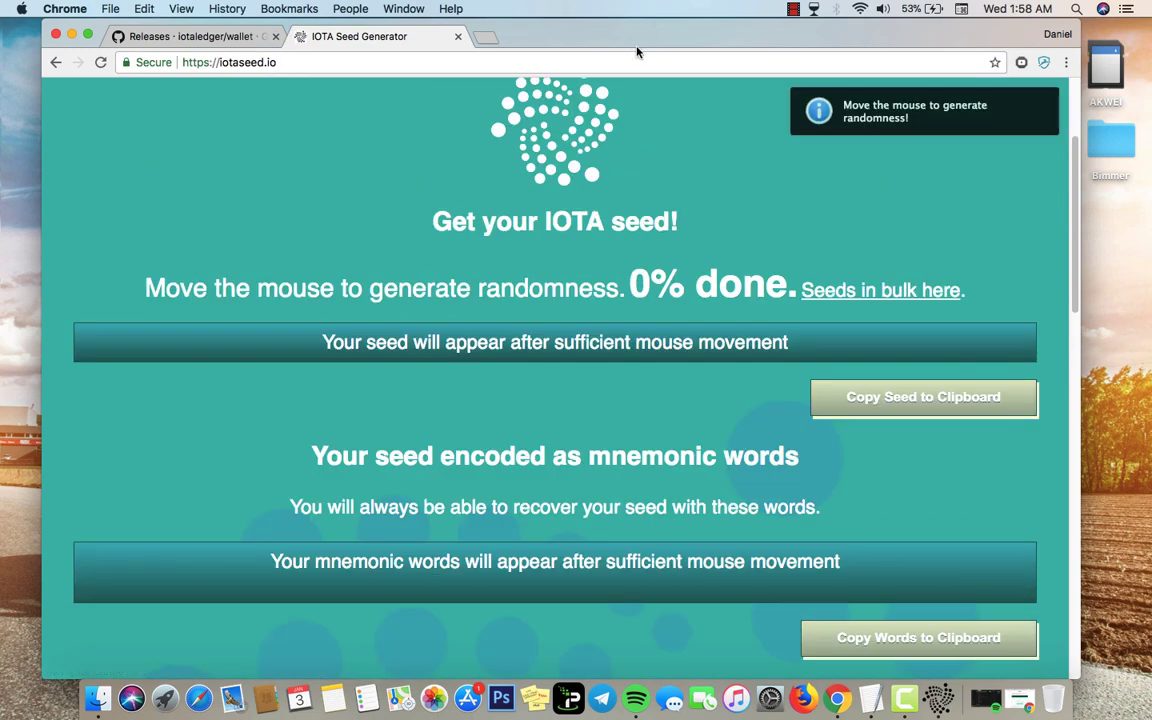
mouse_move(464, 414)
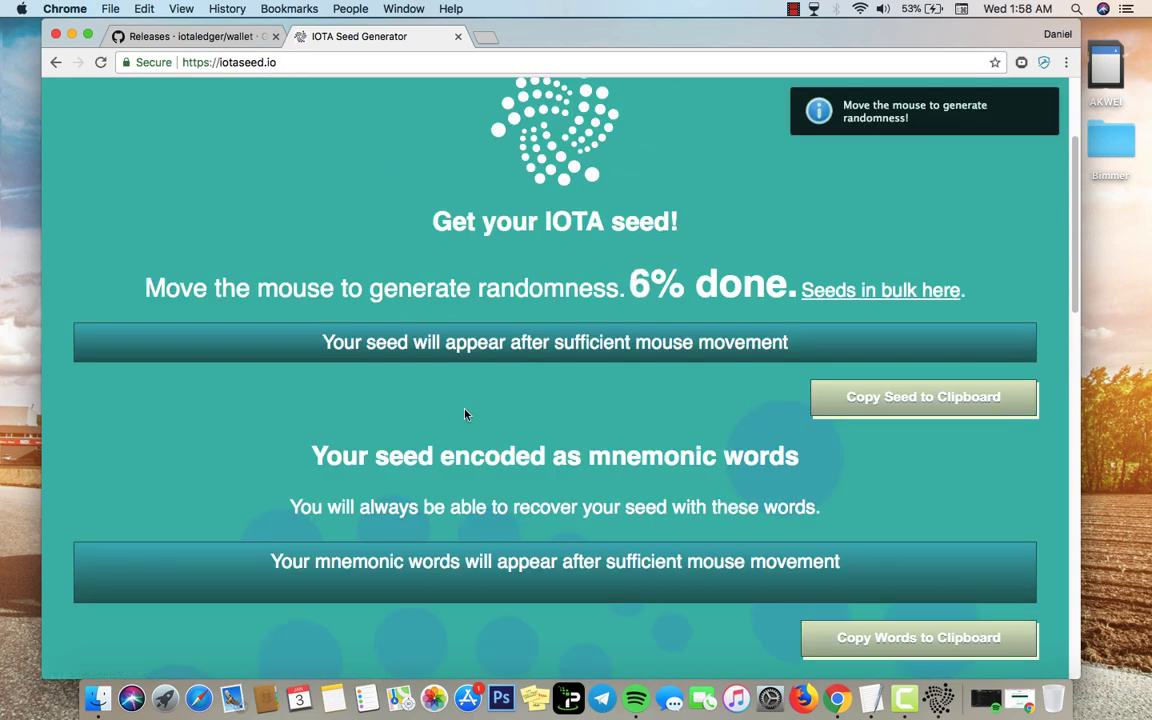
mouse_move(510, 308)
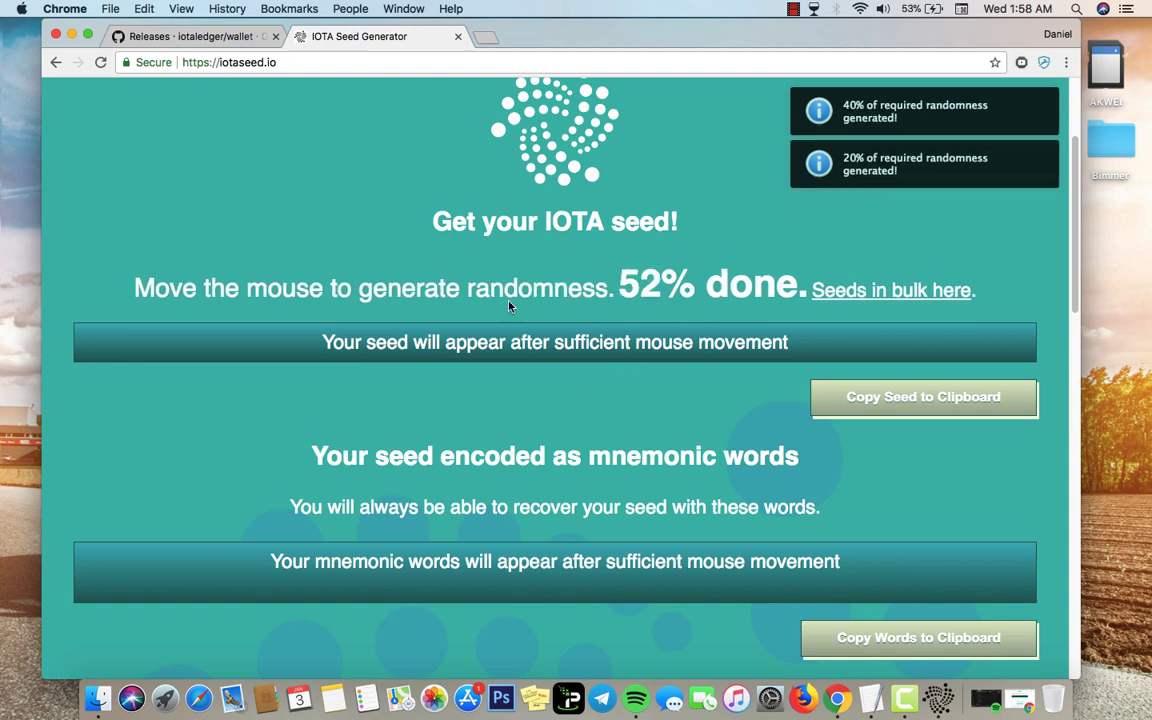
mouse_move(620, 288)
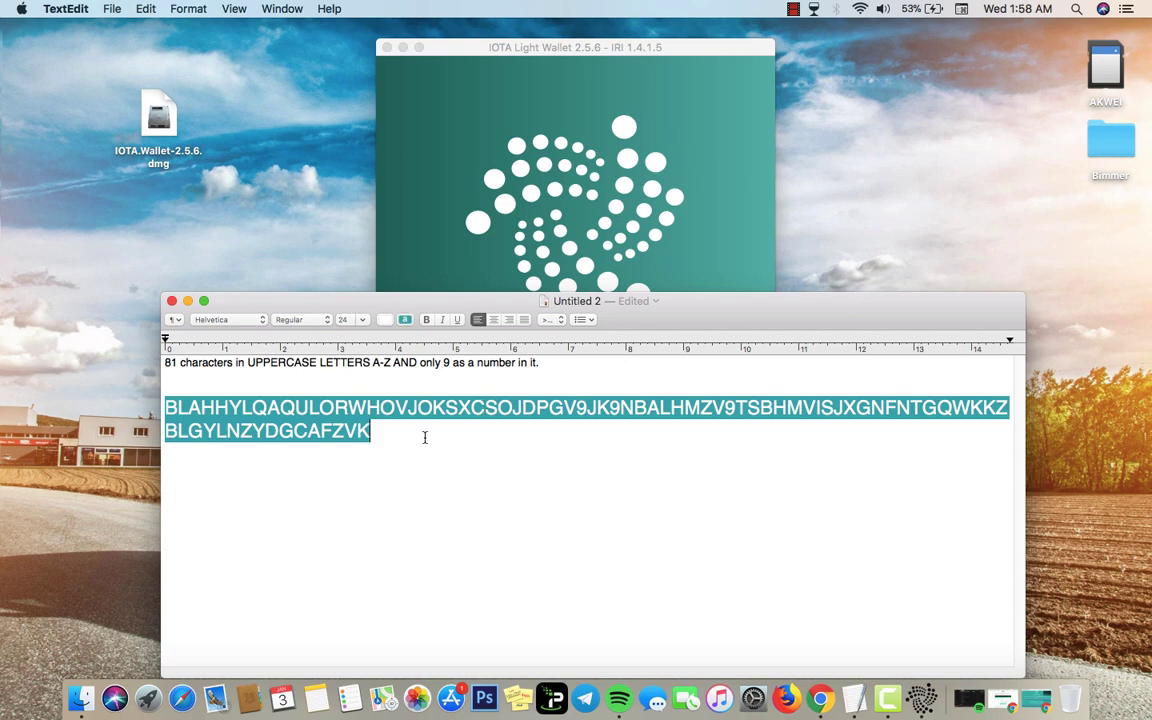
mouse_move(580, 412)
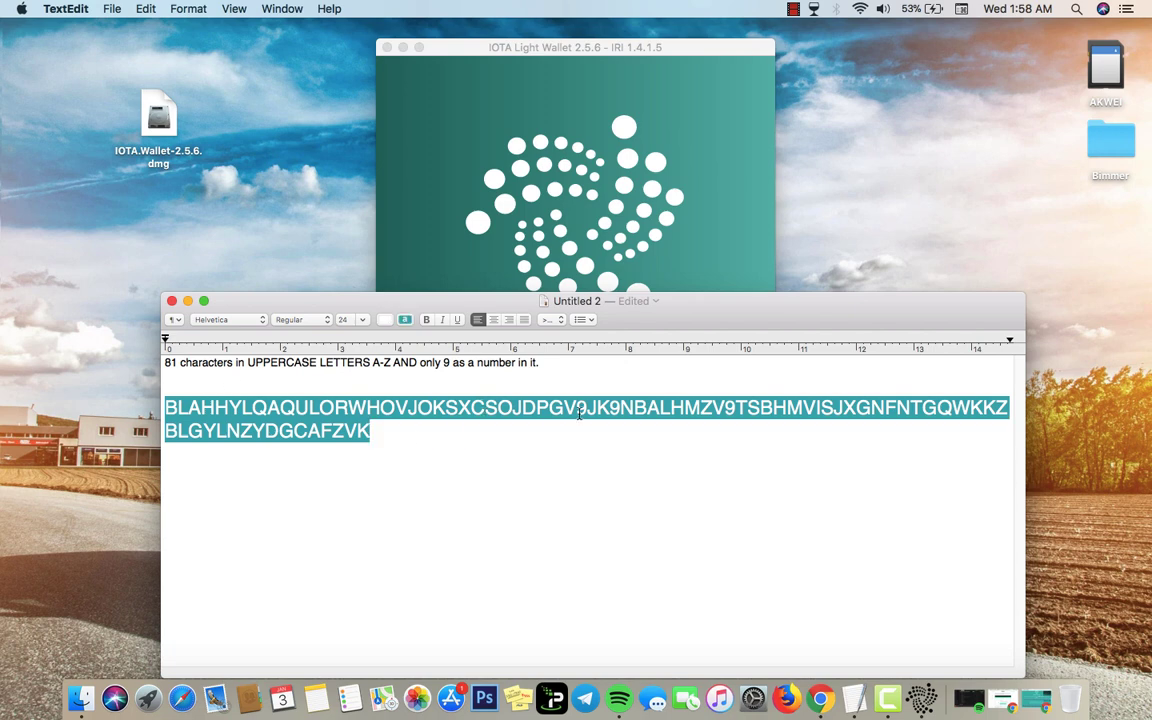
mouse_move(784, 418)
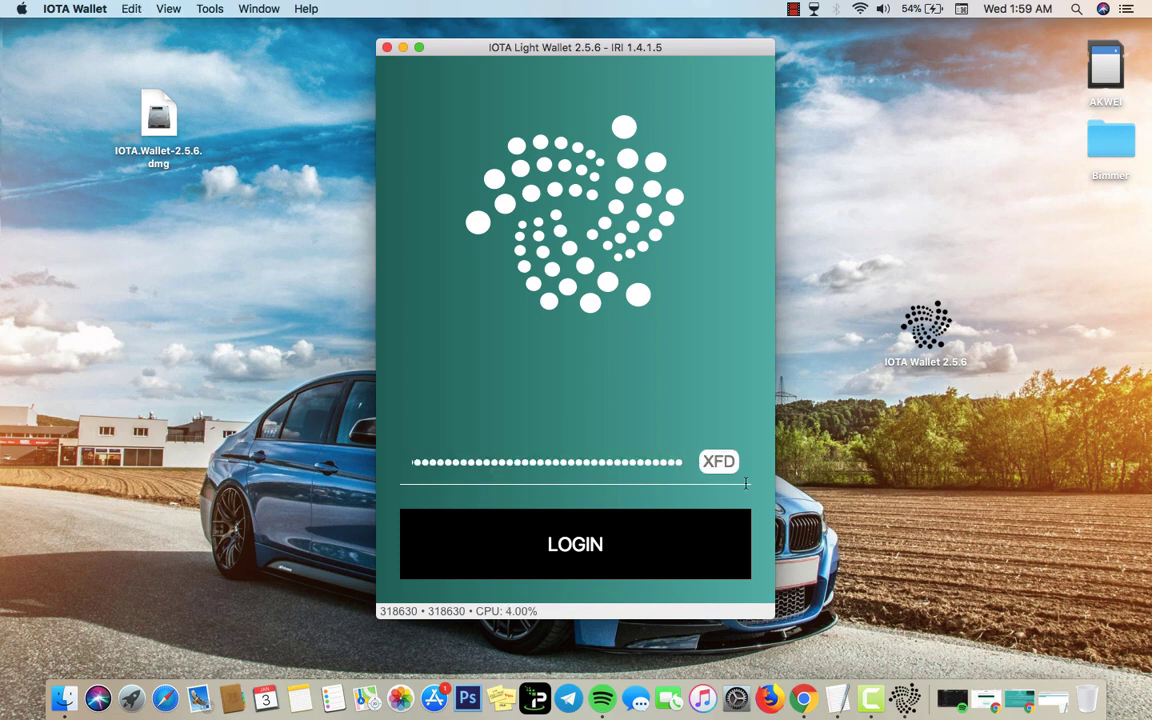
Log in with the pasted 81-character seed, reaching the dashboard with balance 0
click(576, 544)
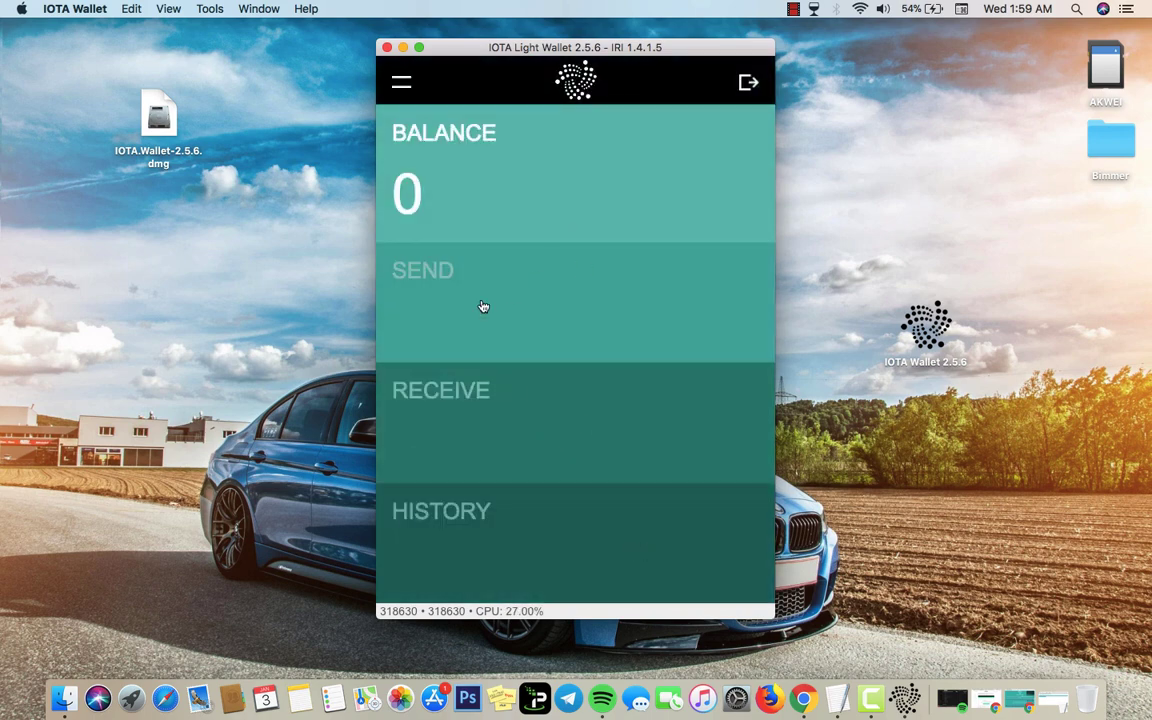
mouse_move(566, 388)
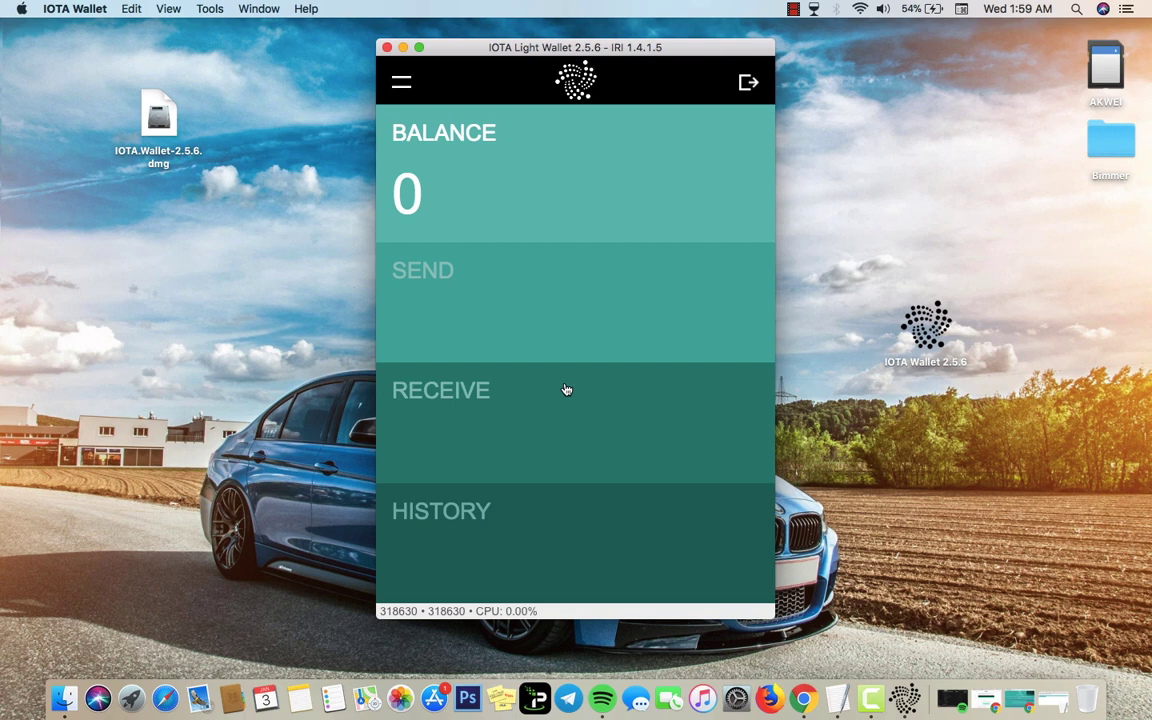
mouse_move(1034, 660)
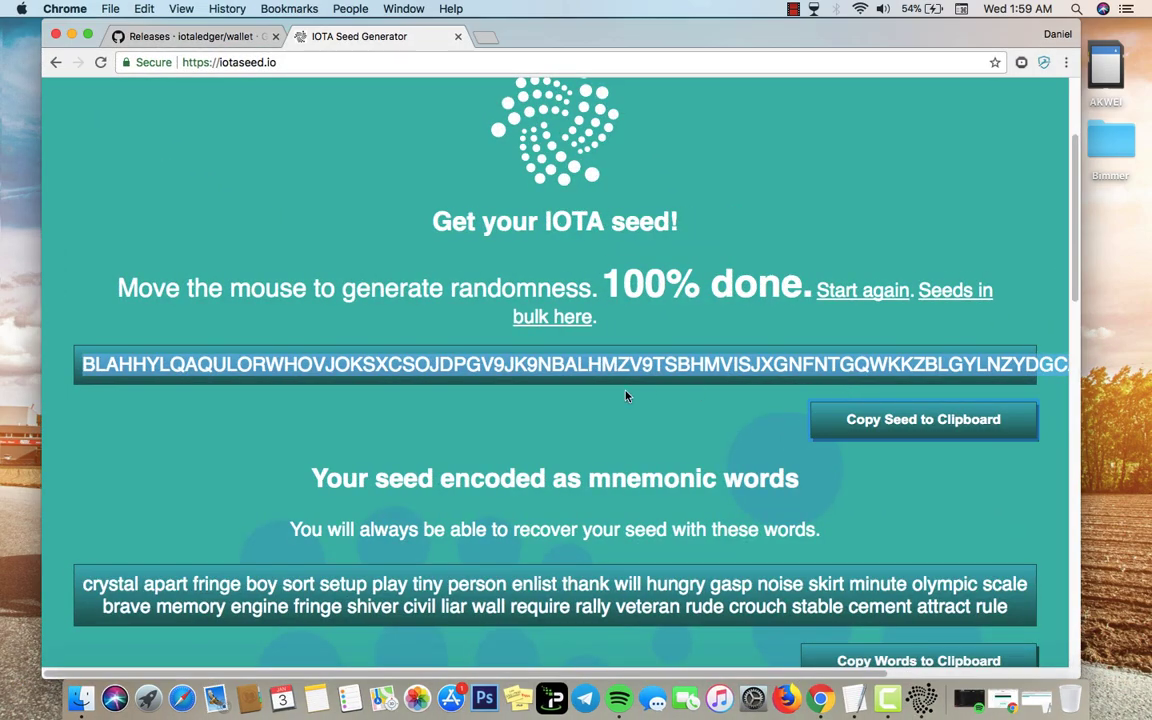
scroll(up, 3)
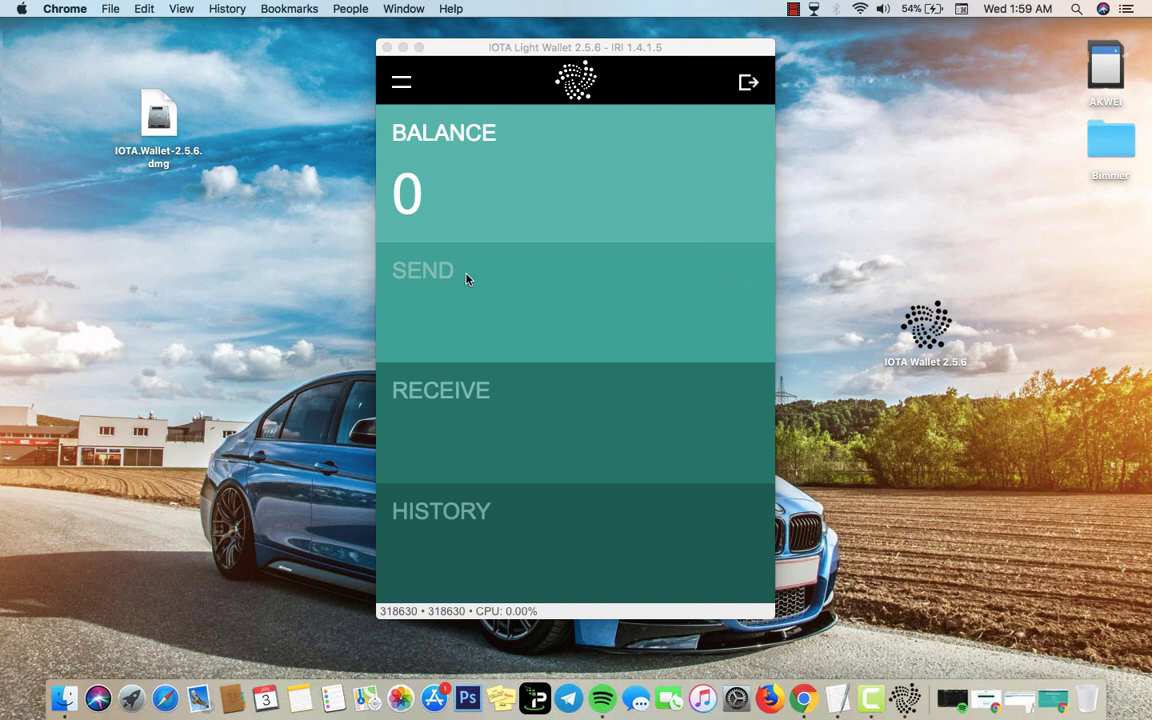
mouse_move(560, 264)
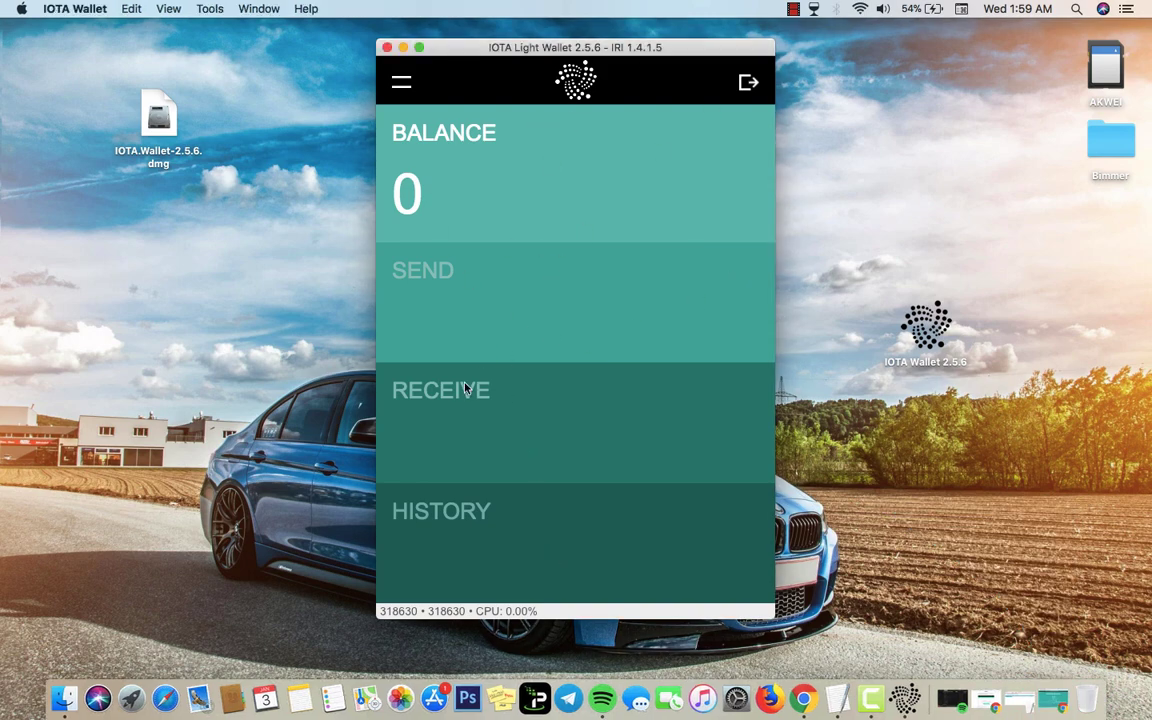
click(422, 270)
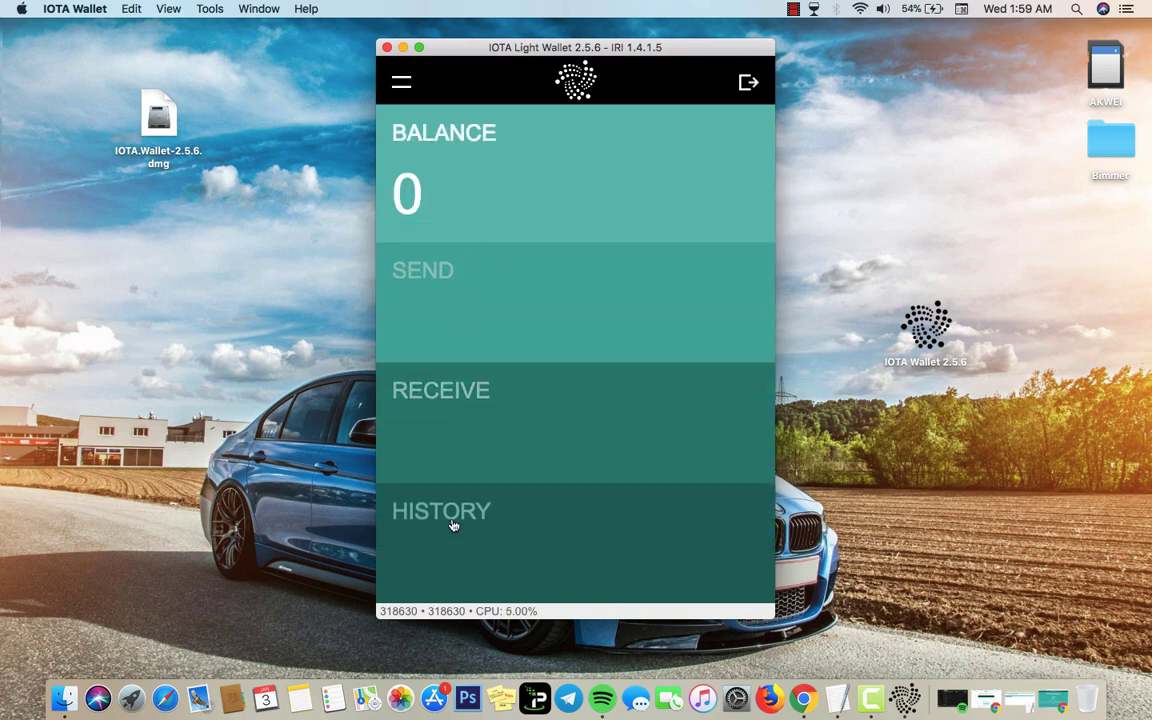
click(440, 512)
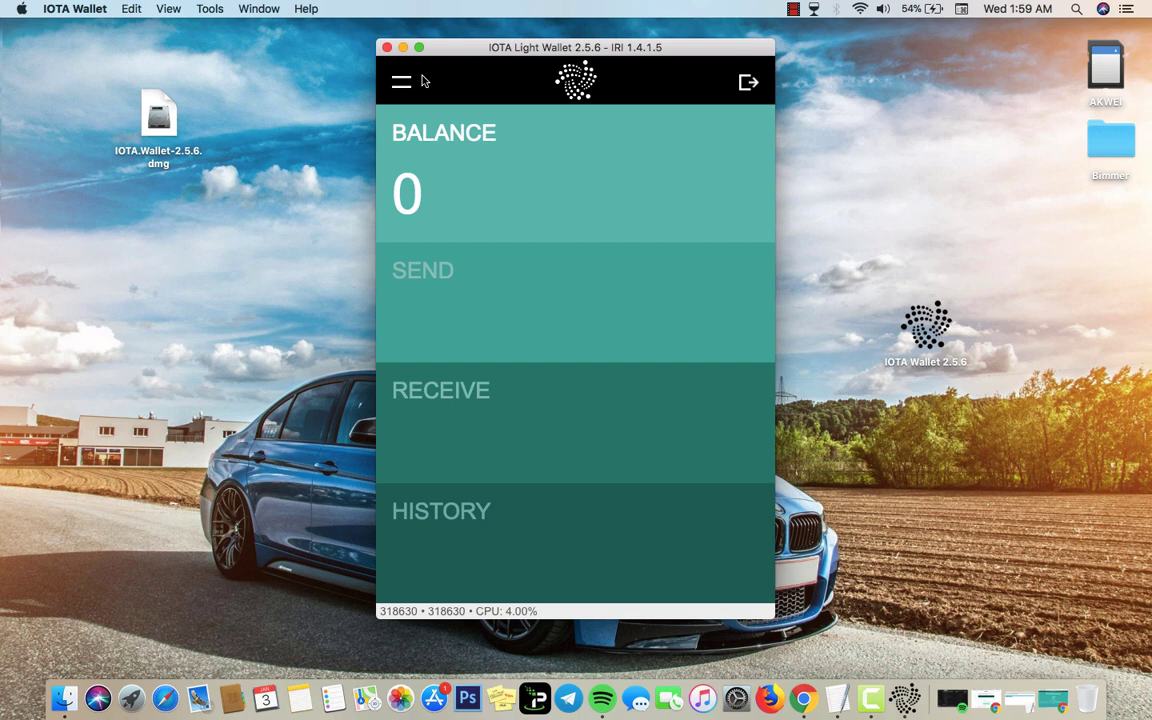
mouse_move(392, 62)
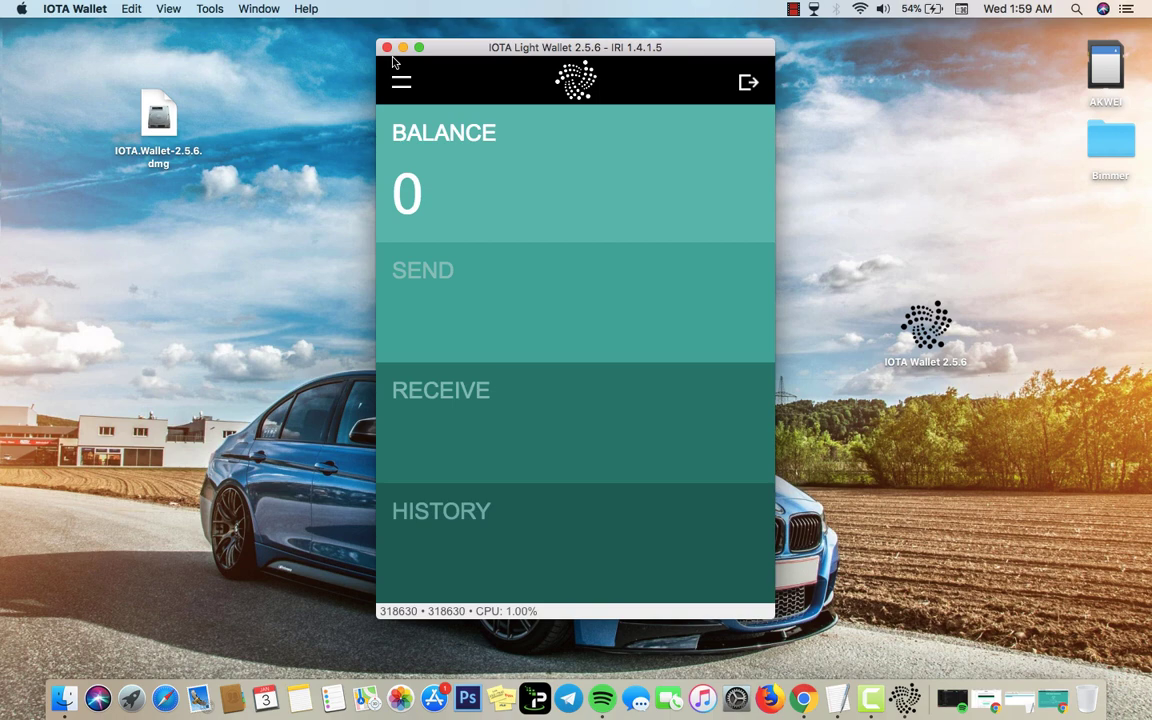
Close the logged-in wallet window so the TextEdit seed note is back in front
click(388, 48)
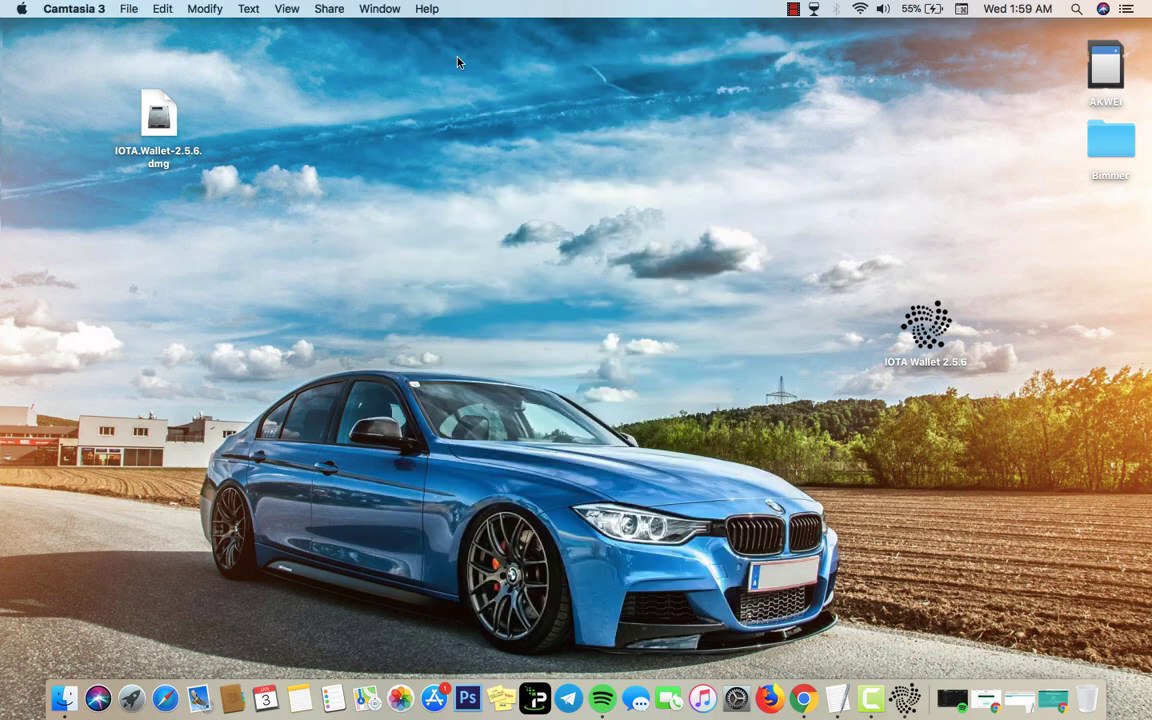
click(924, 330)
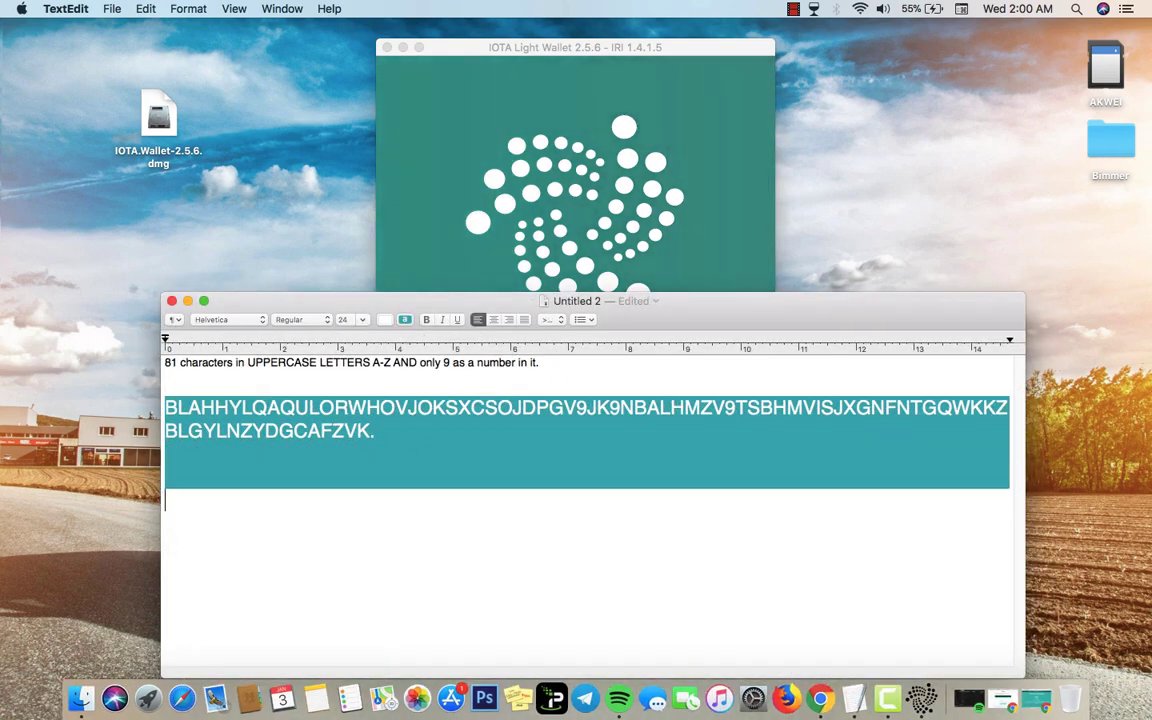
Add the line 'Dont lose your seed!!!' beneath the generated seed in the note
text(Dont)
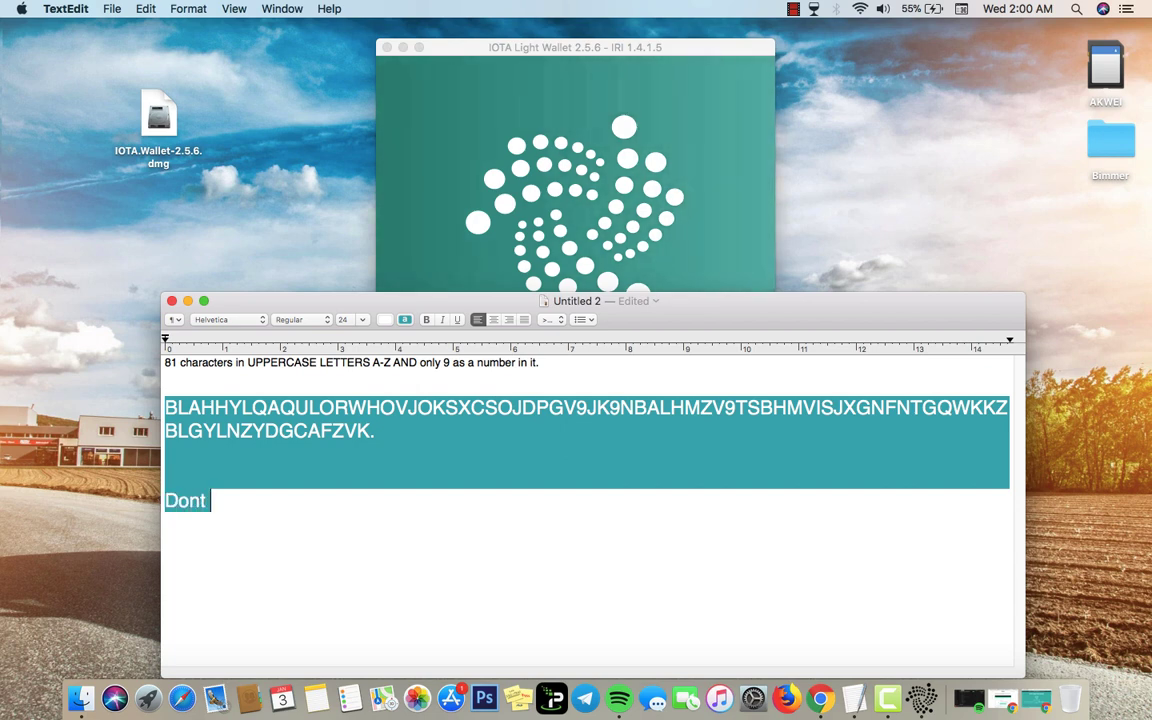
text(lose your)
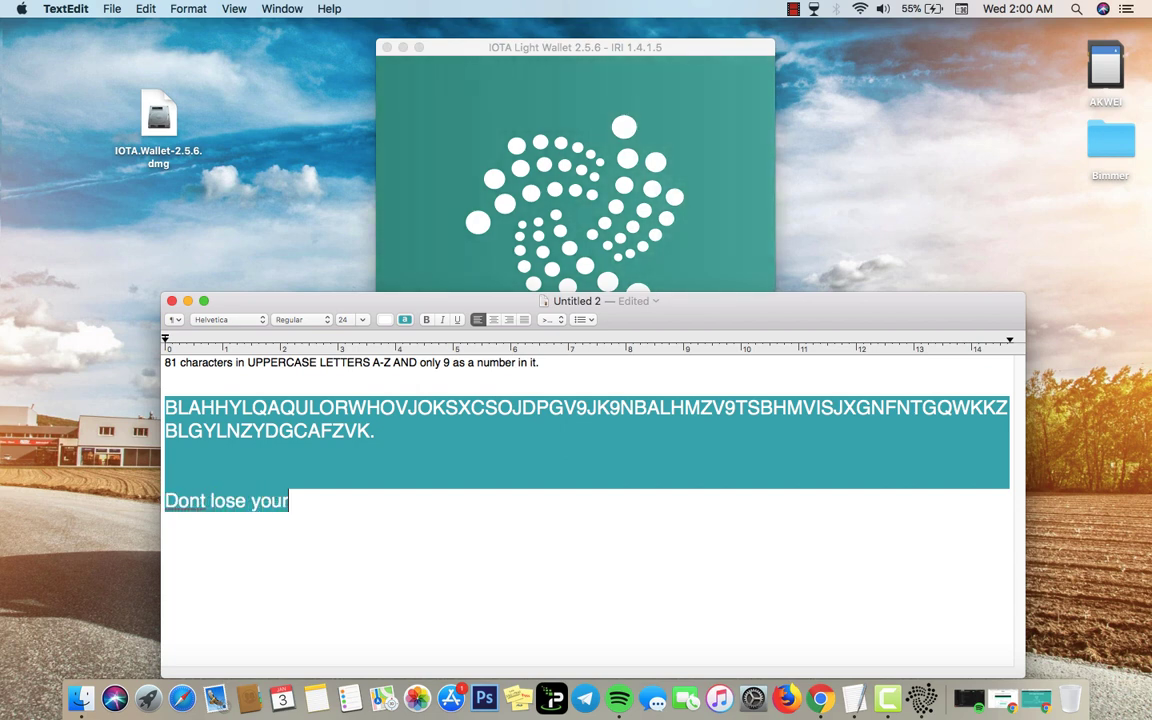
text(seed!)
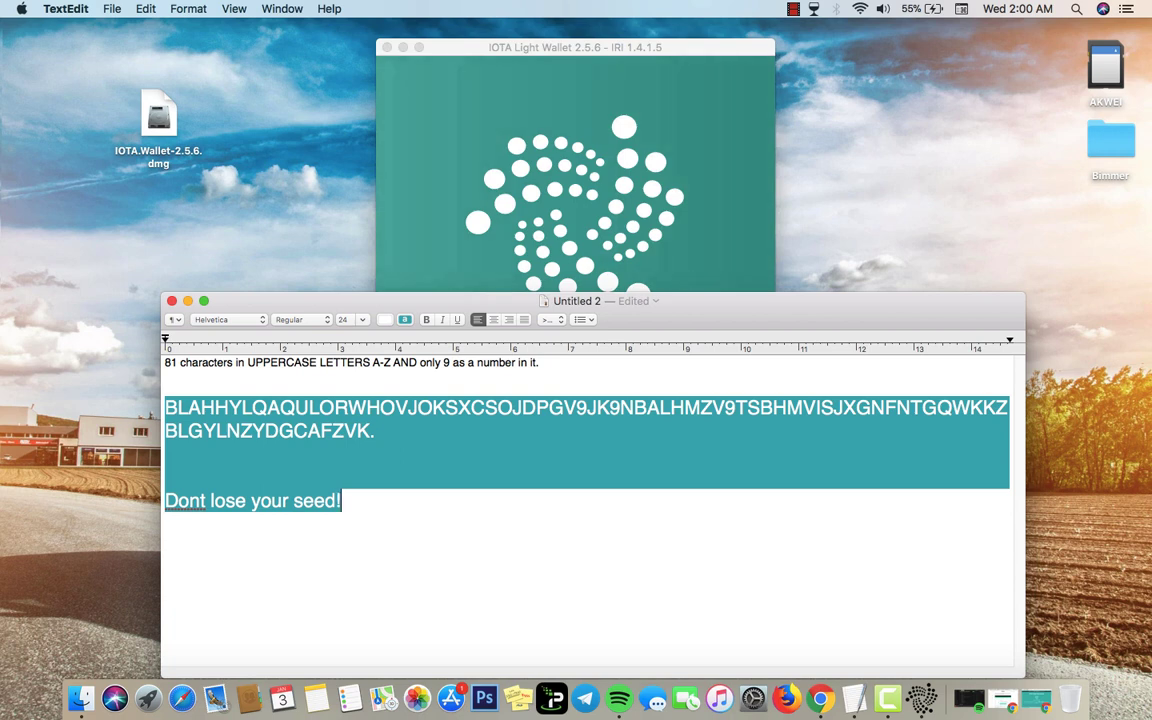
text(!!)
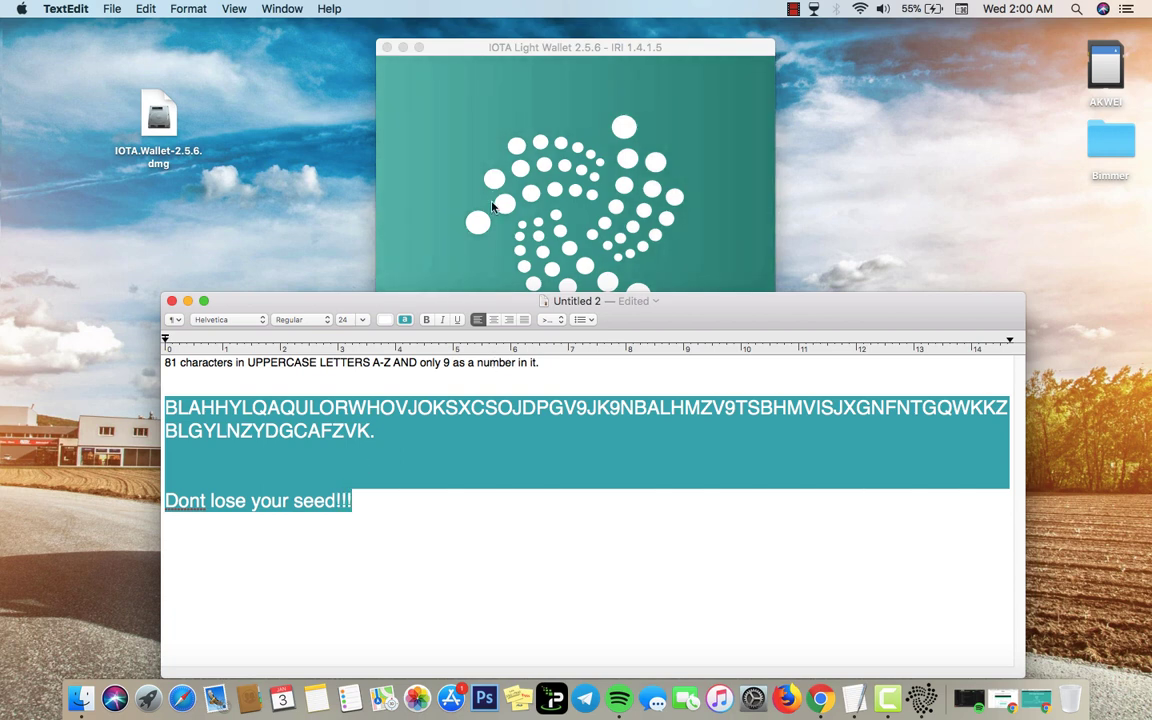
Log back into the wallet with the seed copied from the note, reaching the 0-balance dashboard
click(576, 200)
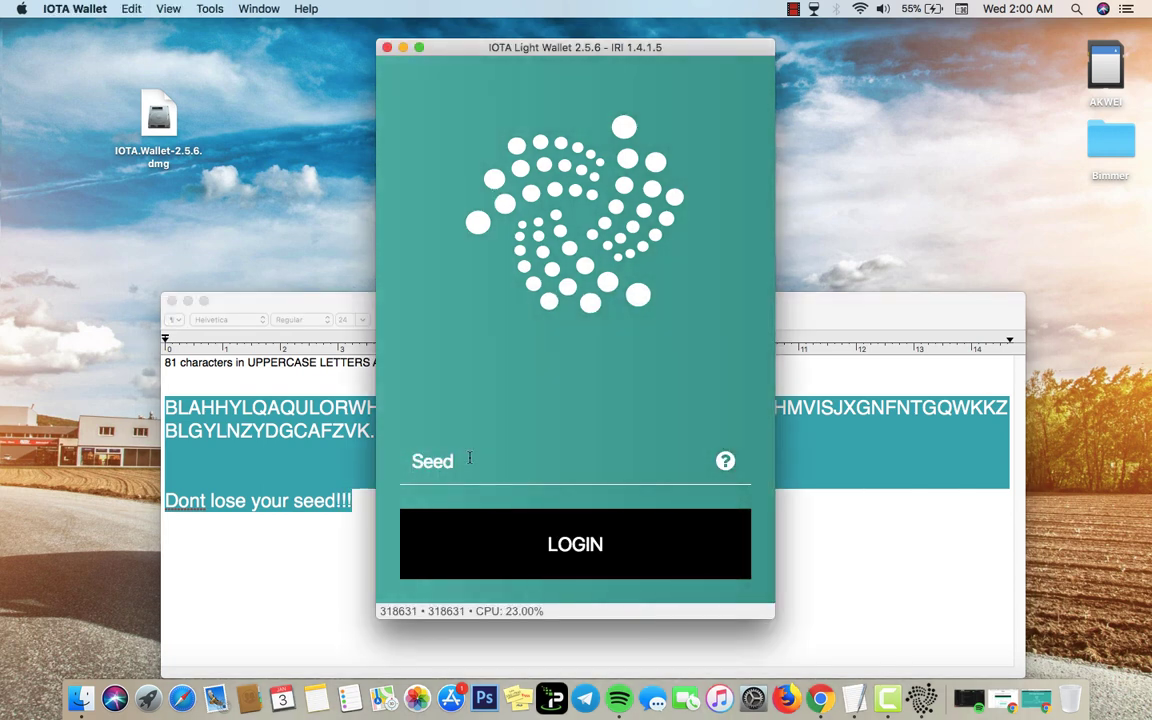
click(280, 430)
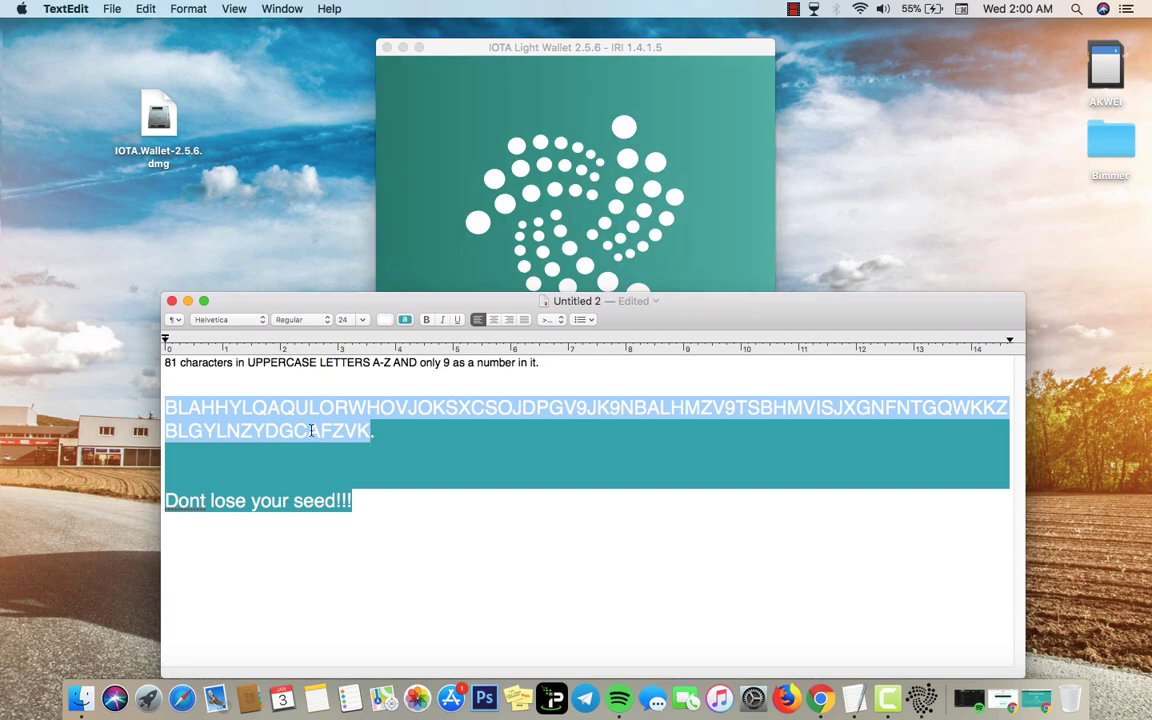
click(576, 200)
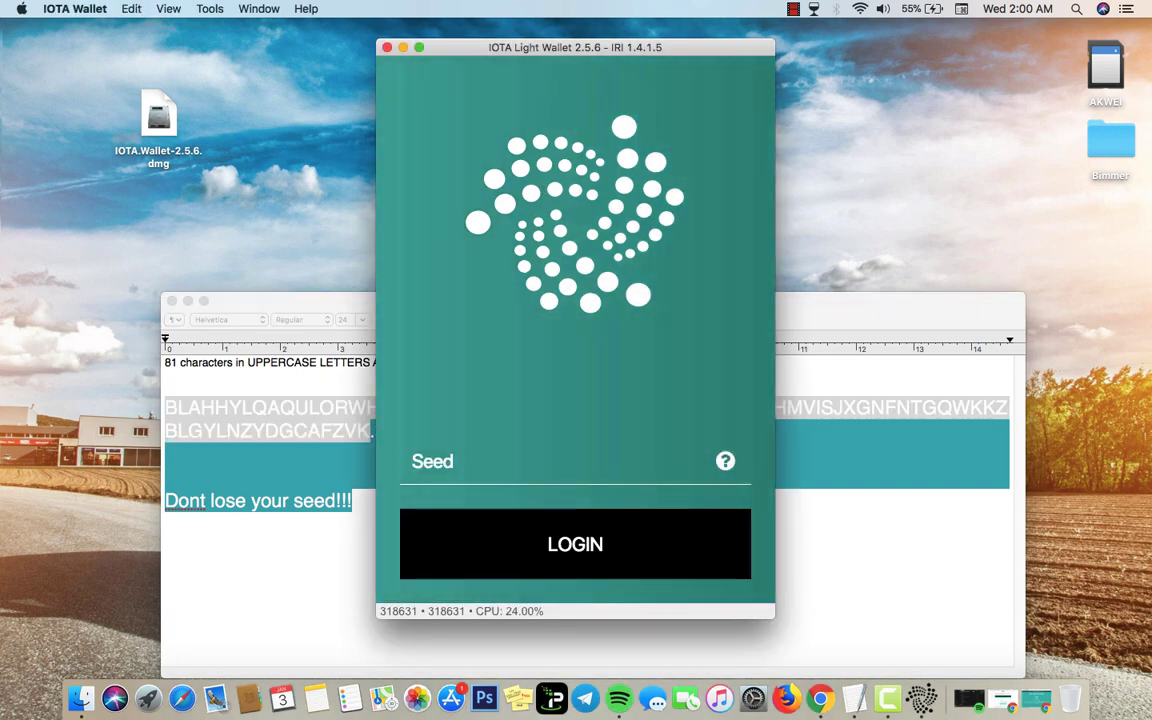
click(576, 544)
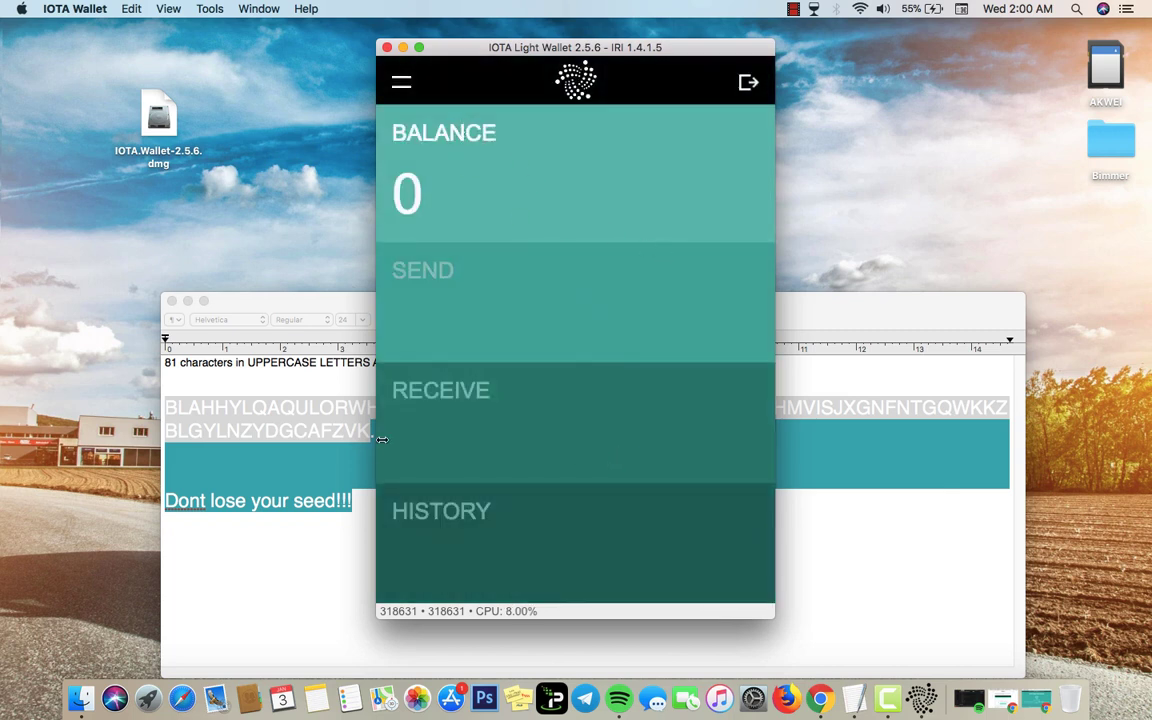
mouse_move(306, 408)
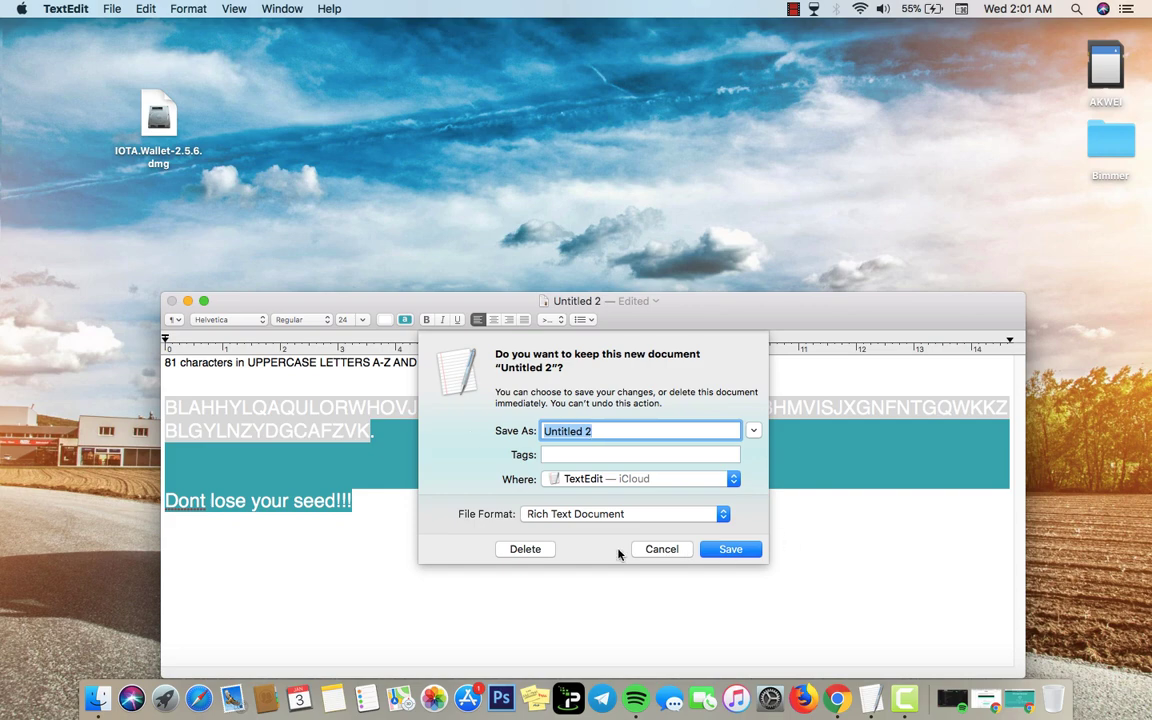
Discard the unsaved Untitled 2 seed note via Delete in the keep-document prompt
click(524, 548)
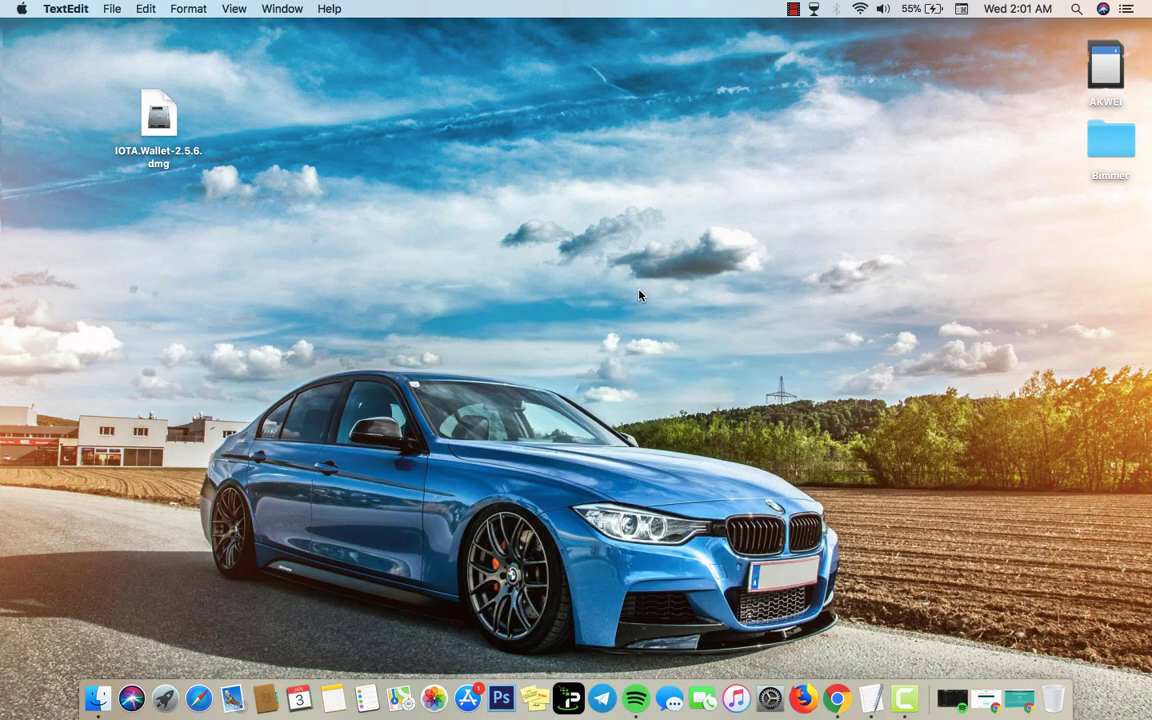